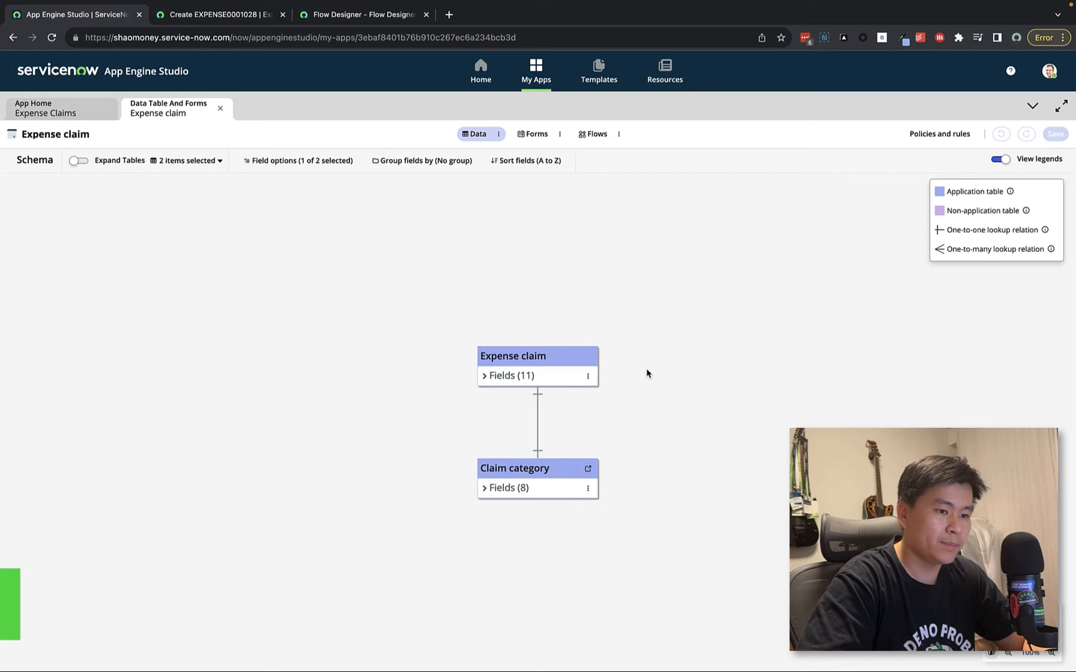
# Expand the 11 Expense claim fields and the 8 Claim category fields in the schema
pyautogui.click(490, 376)
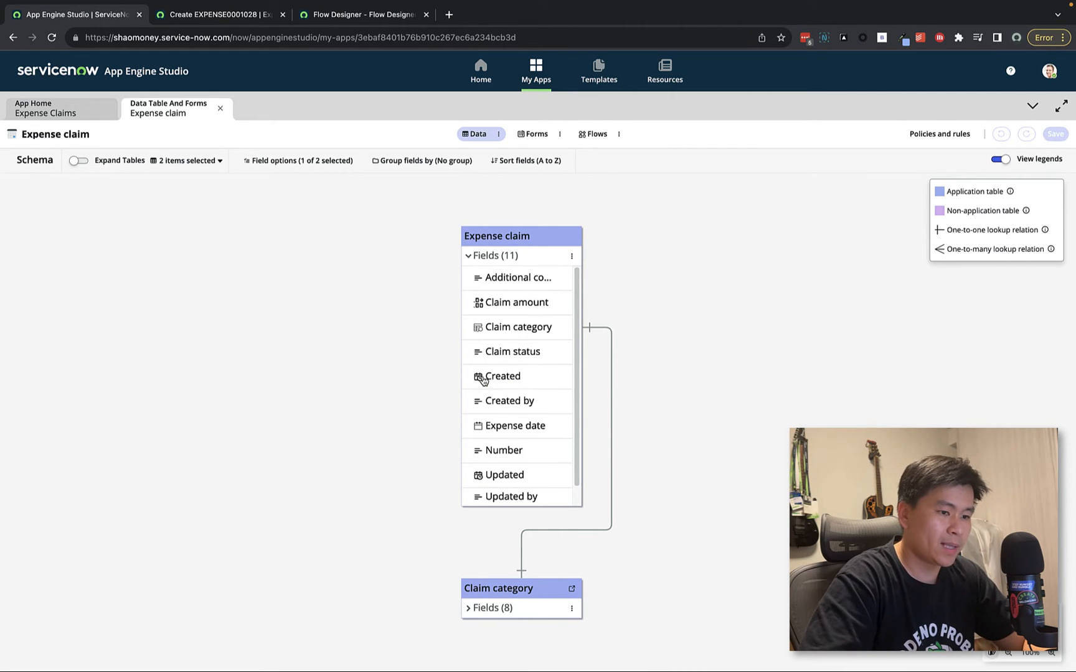
pyautogui.scroll(-3)
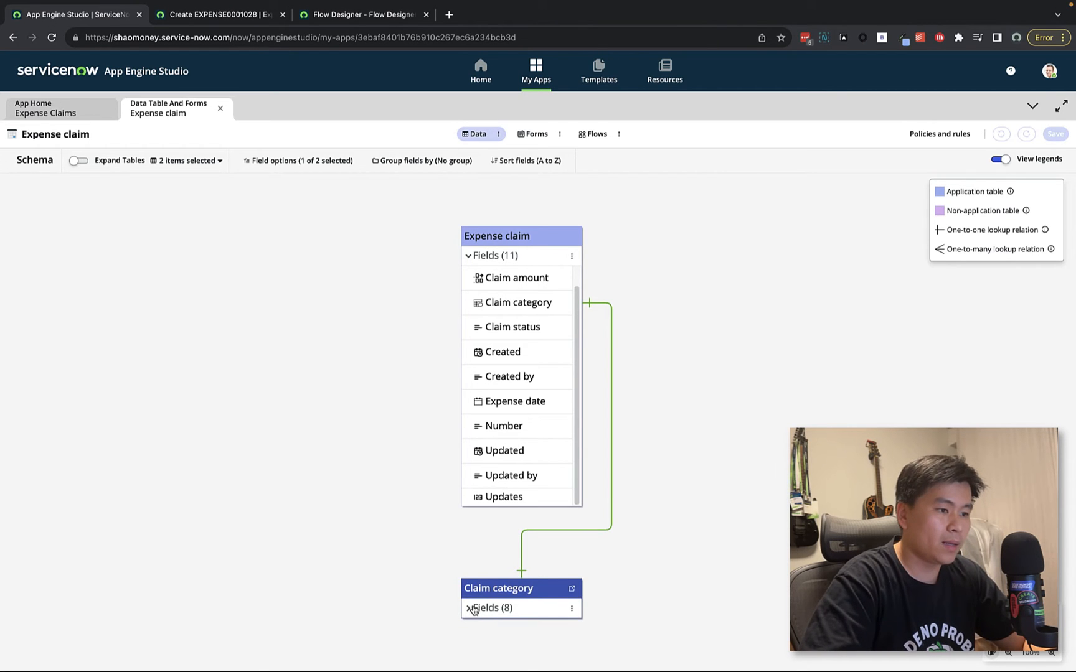
pyautogui.click(470, 609)
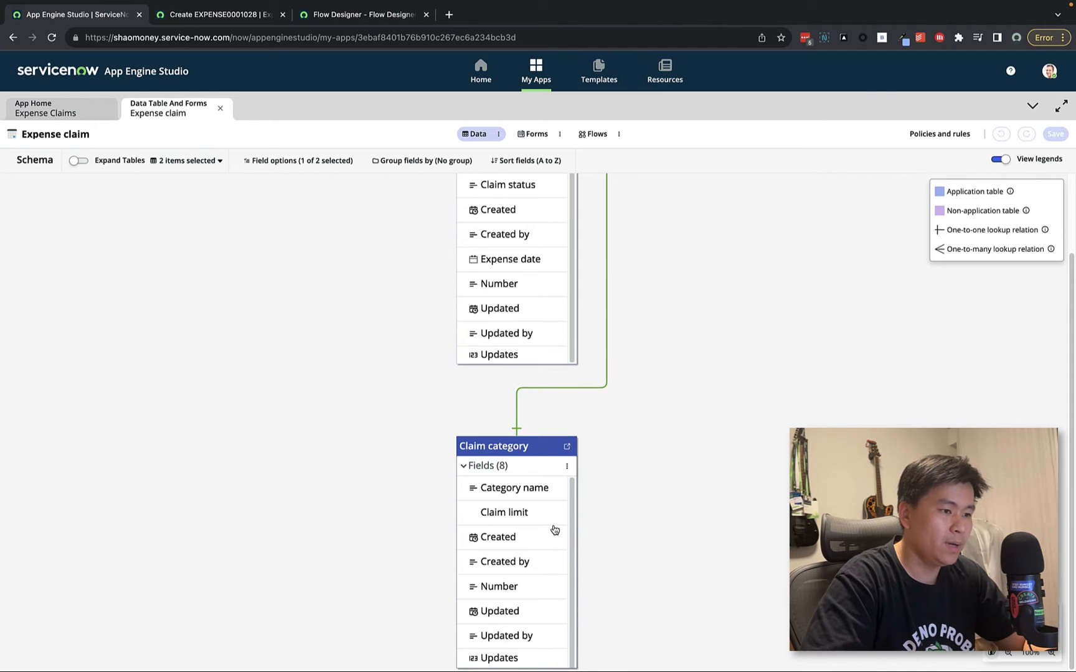
pyautogui.moveTo(552, 521)
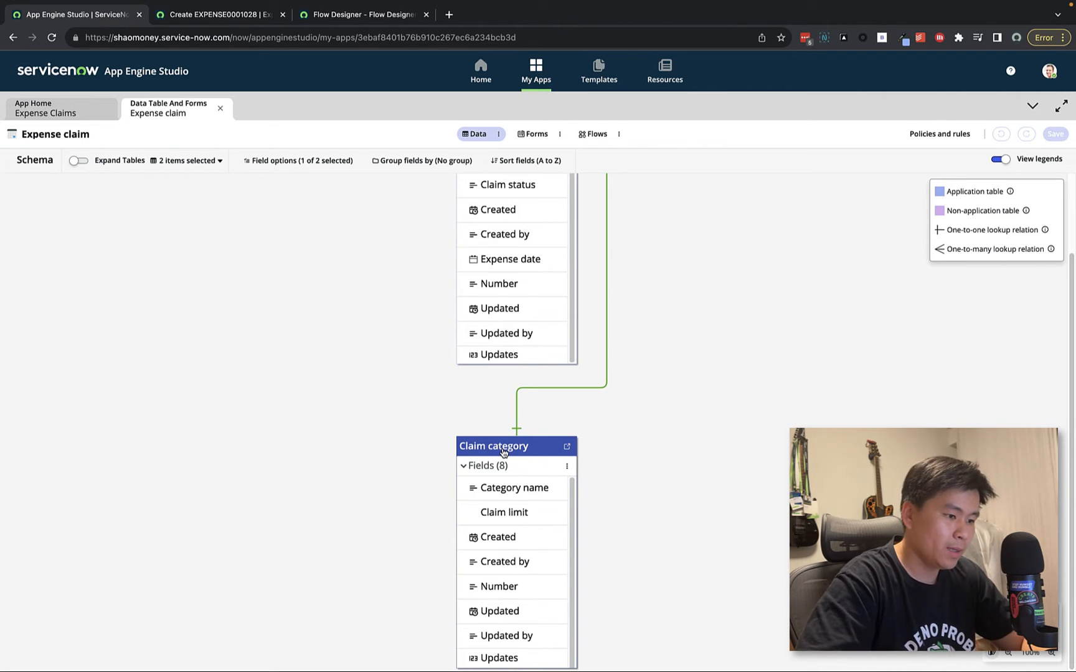
# On the new expense claim form, set Claim category to Taxi, then return to App Engine Studio
pyautogui.click(221, 13)
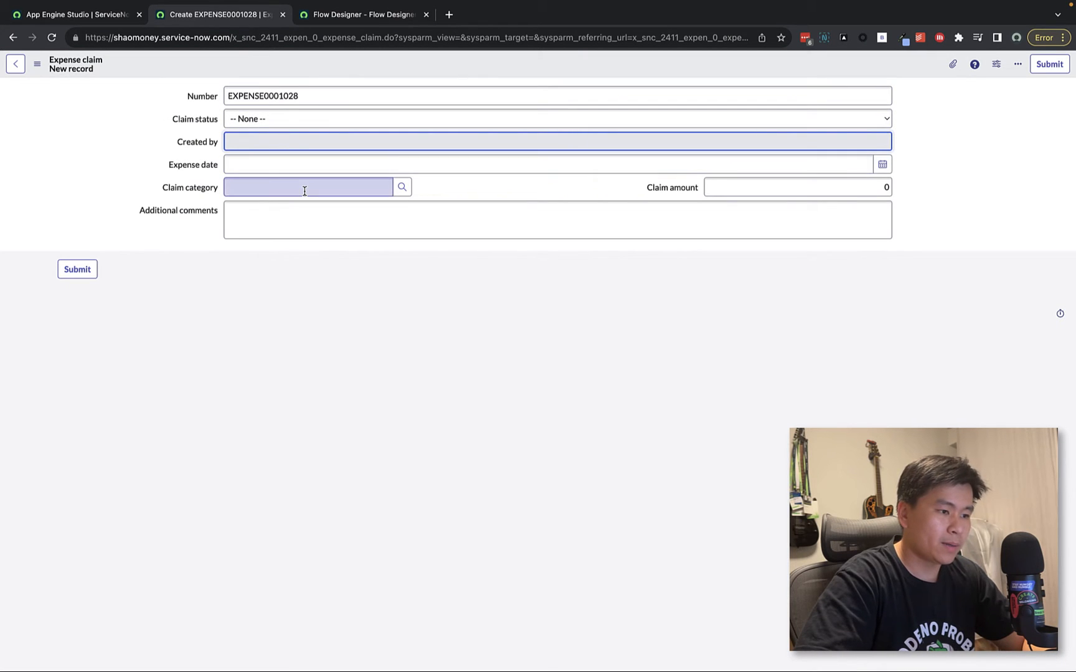
pyautogui.write('t')
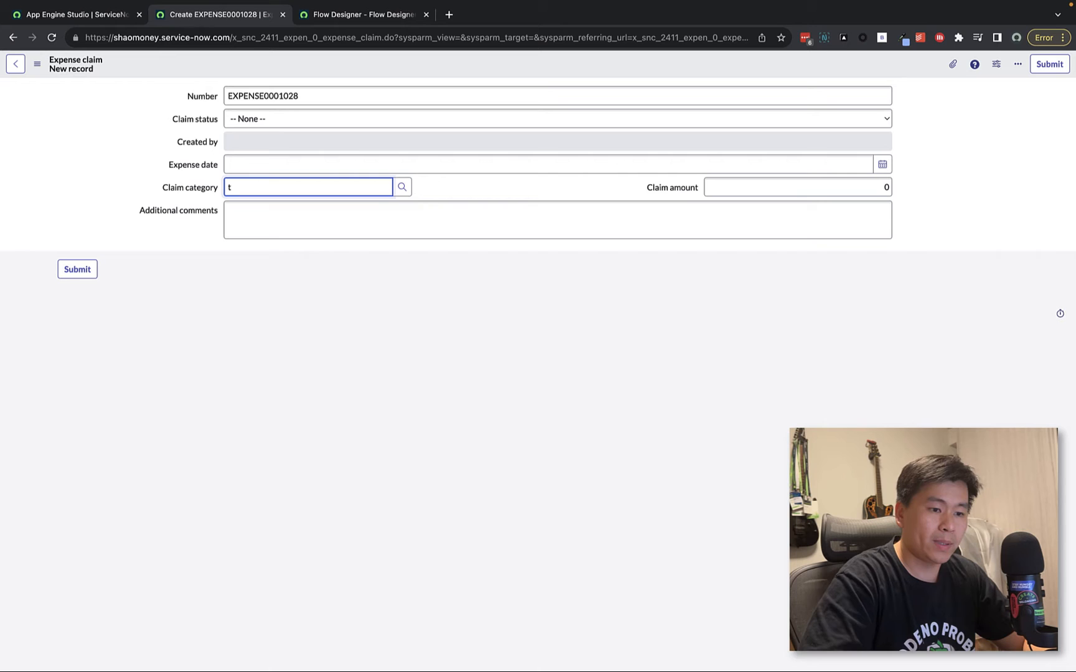
pyautogui.write('Taxi')
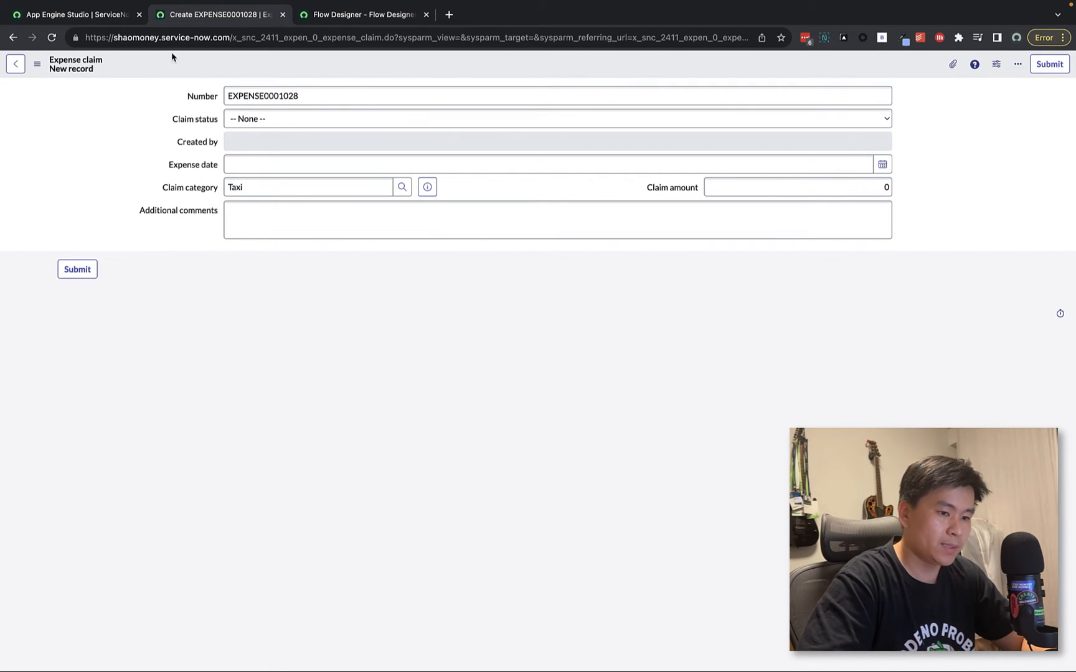
pyautogui.click(75, 14)
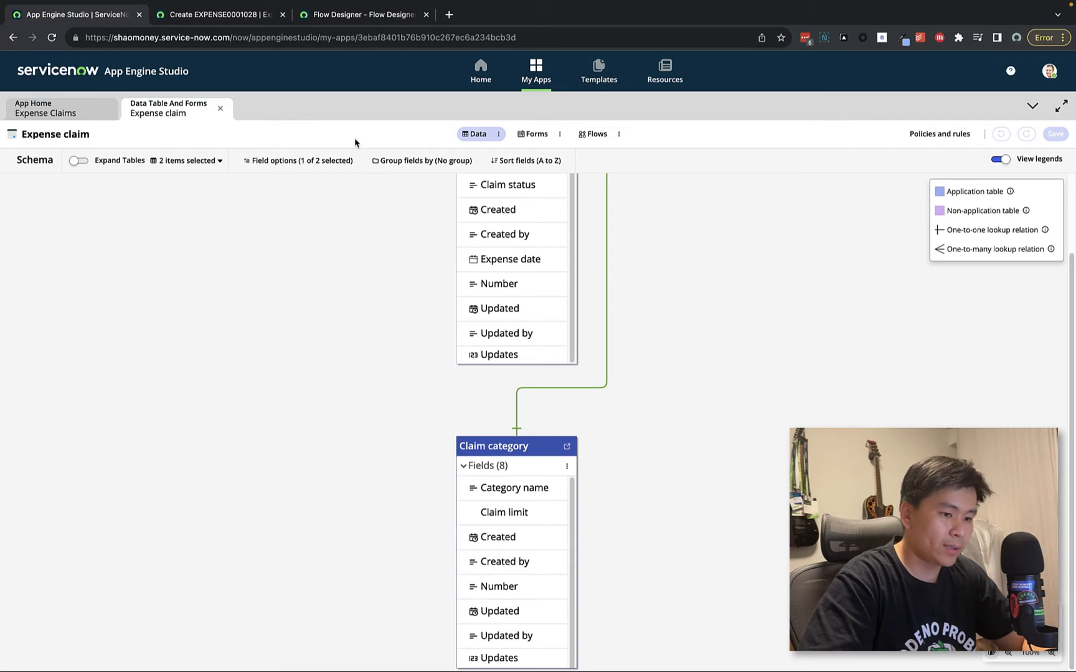
# From Policies and rules, open the full Client Scripts list and create a new client script
pyautogui.click(939, 134)
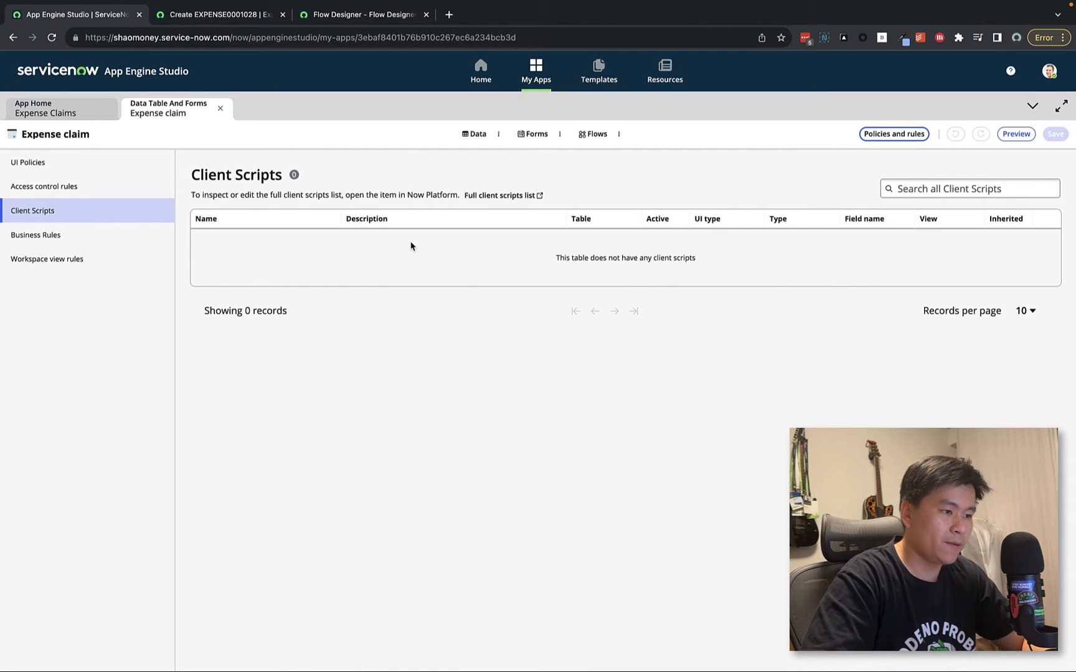
pyautogui.moveTo(414, 244)
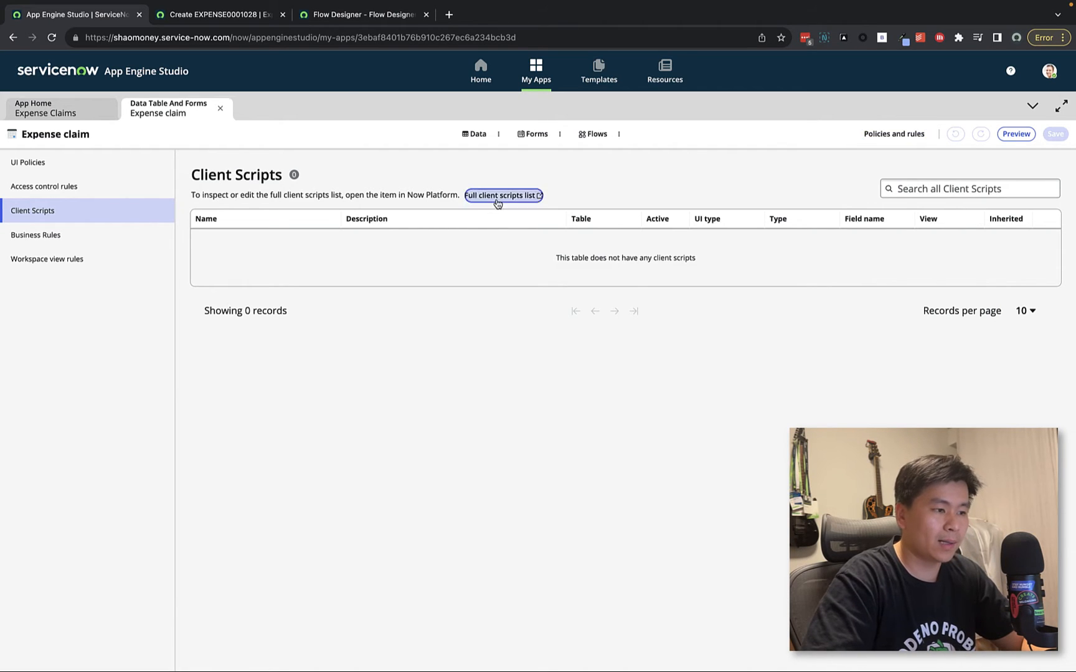
pyautogui.click(503, 195)
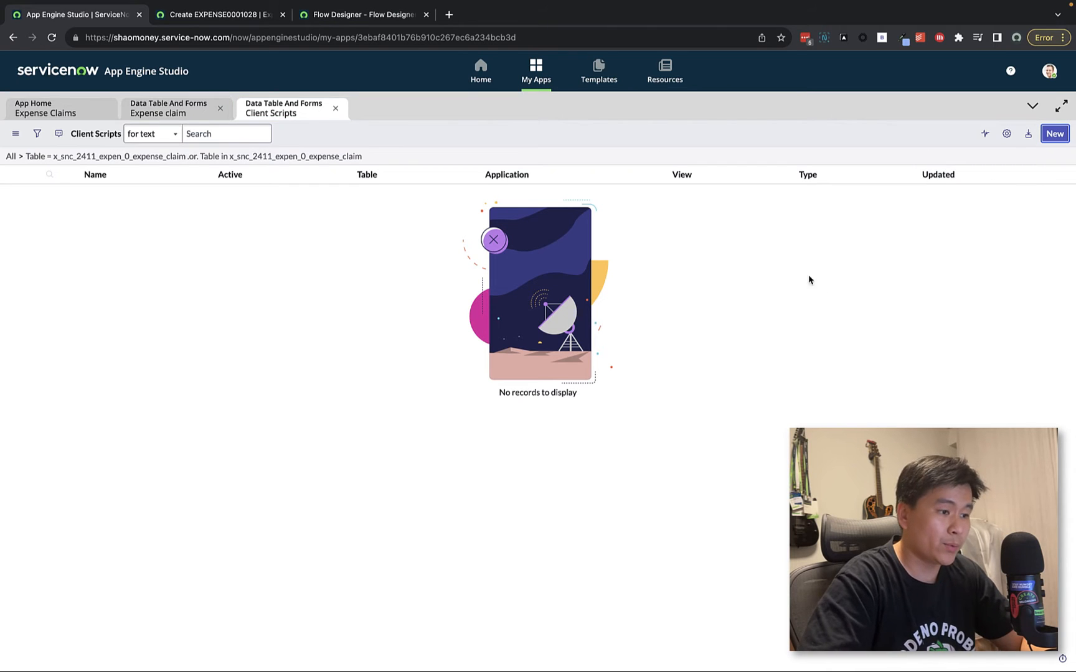
pyautogui.click(1054, 133)
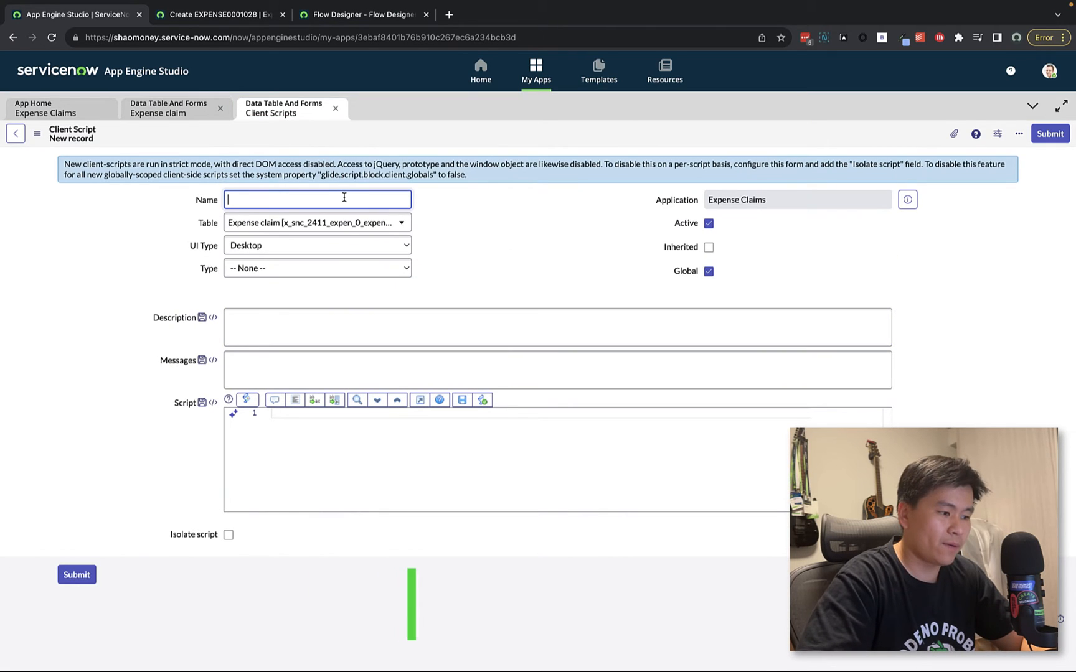
# Name the client script 'Default expense date to today' and set its type to onLoad
pyautogui.write('Default expense date to toda')
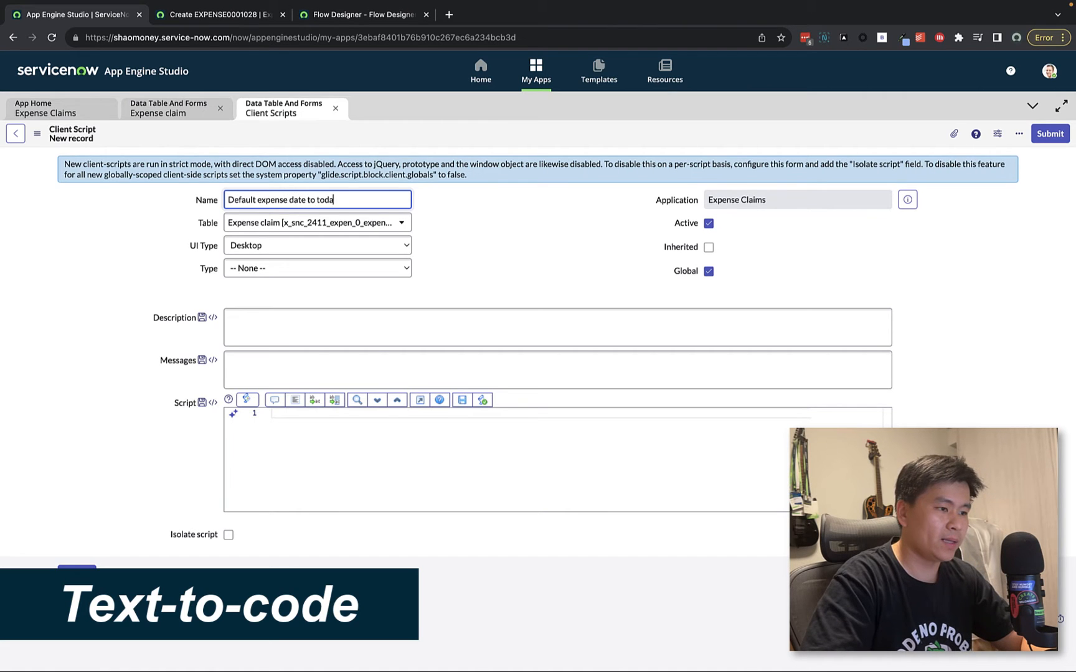
pyautogui.click(316, 269)
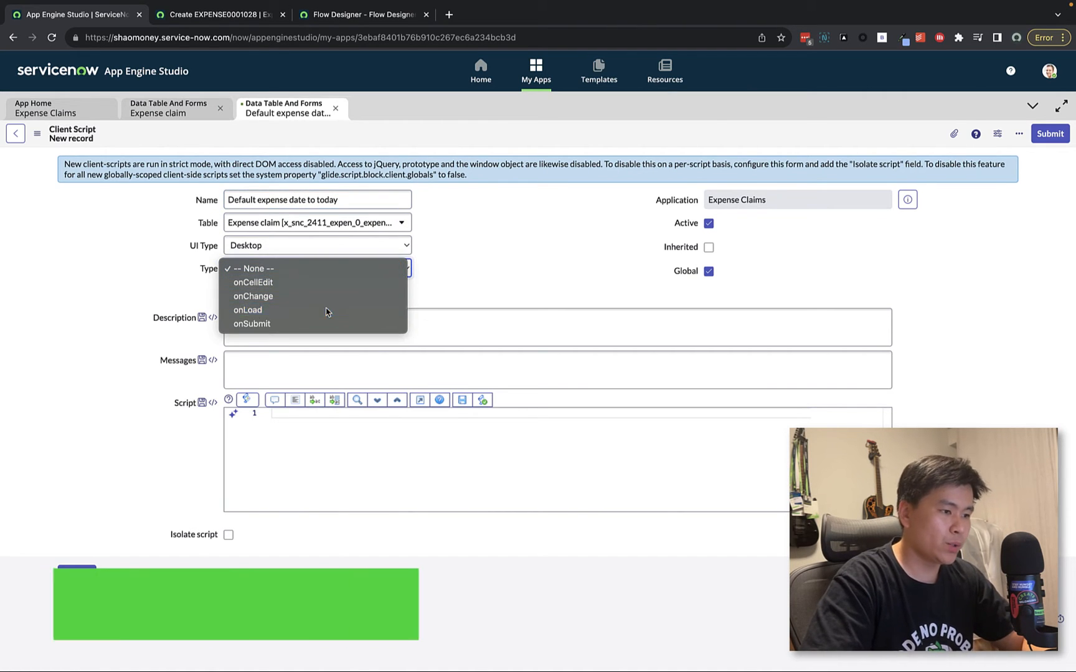
pyautogui.click(247, 310)
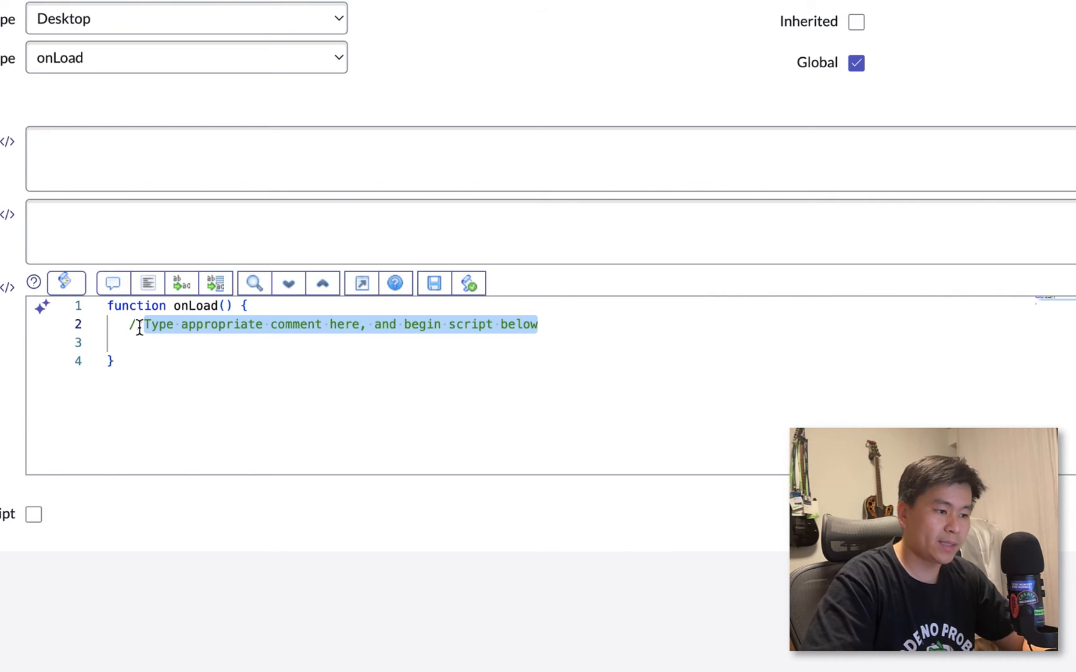
# Write the prompt comment 'if the expense date is empty, set that date to today' to generate code
pyautogui.write('//if')
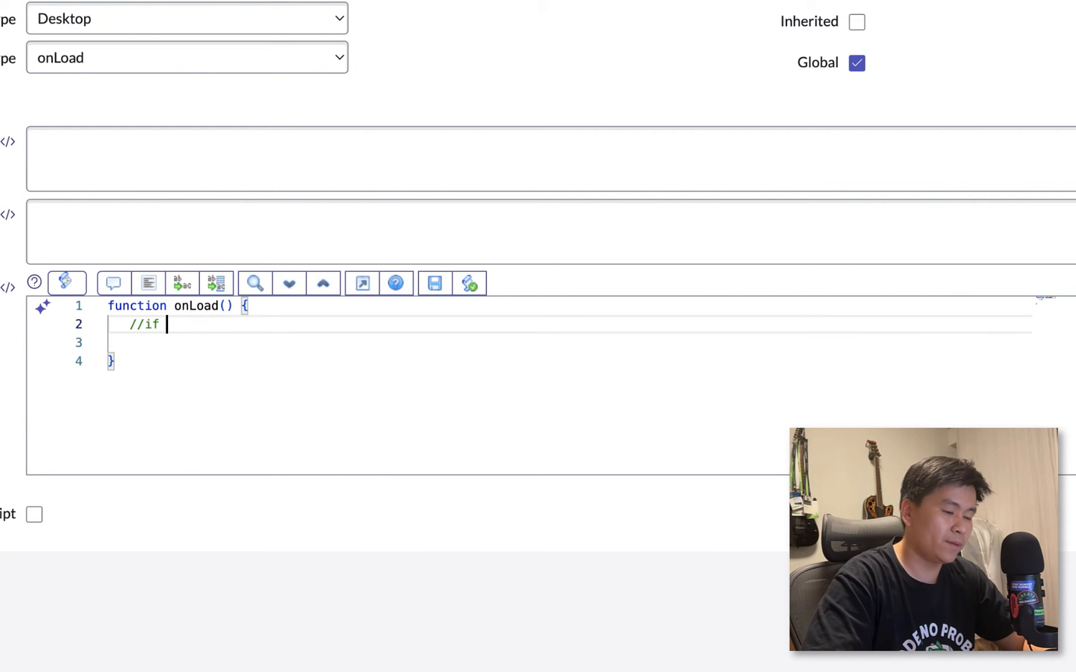
pyautogui.write('the expense da')
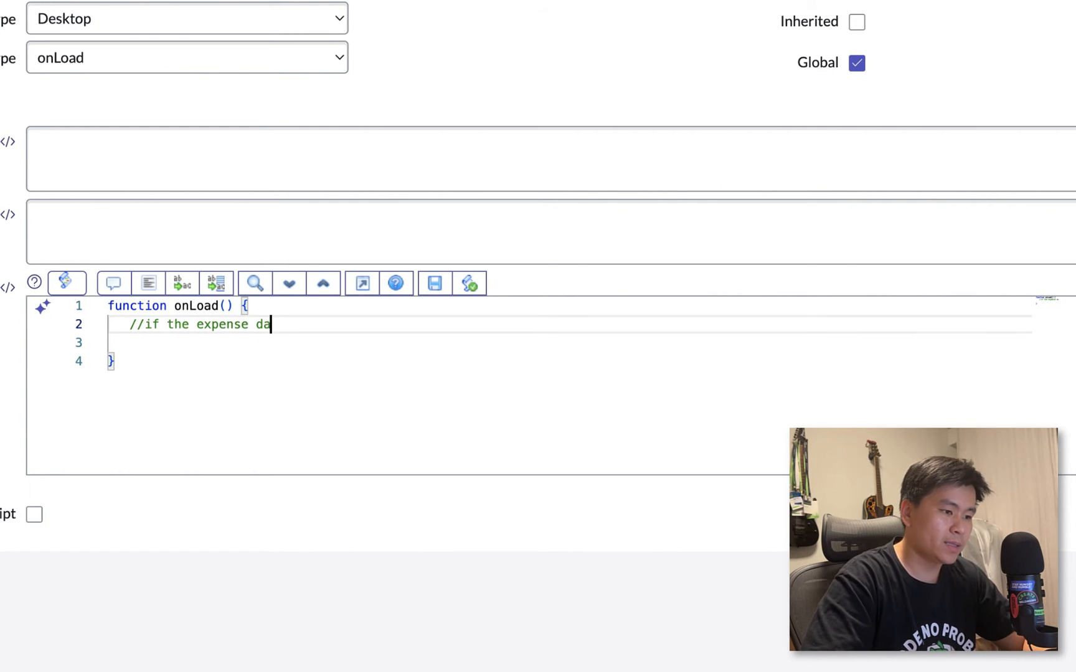
pyautogui.write('te is empty, s')
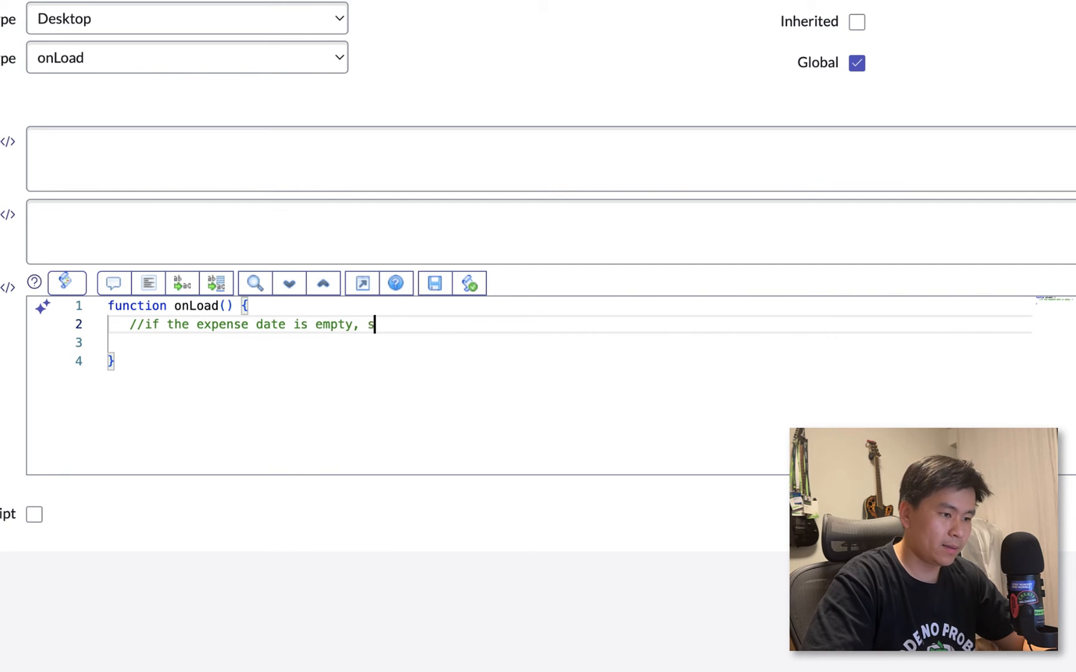
pyautogui.write('et that date to')
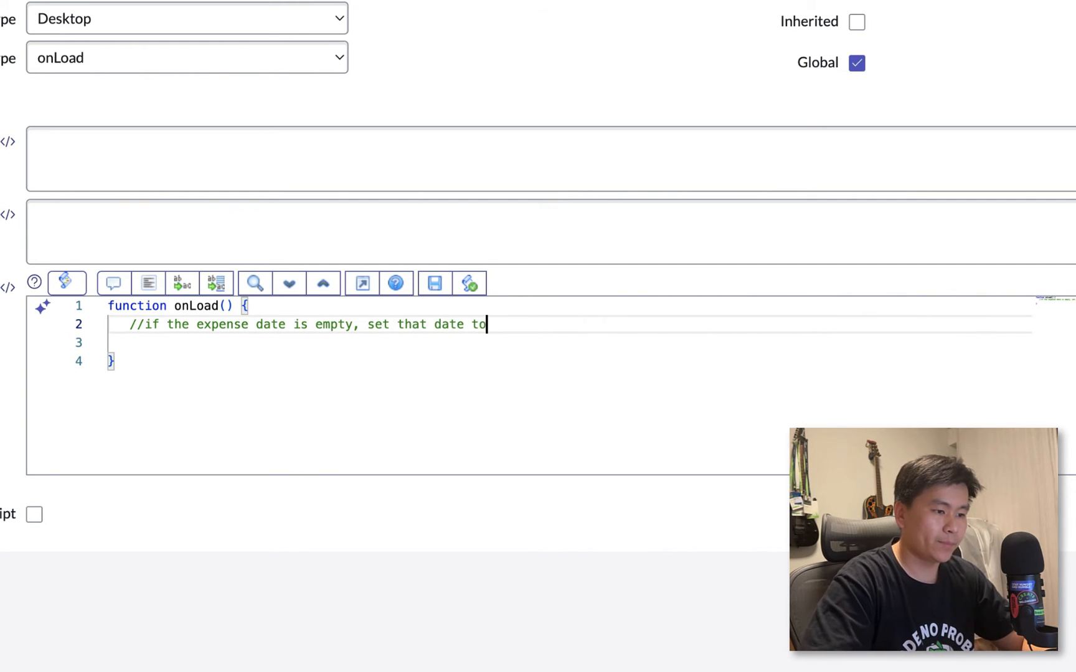
pyautogui.write("today's date")
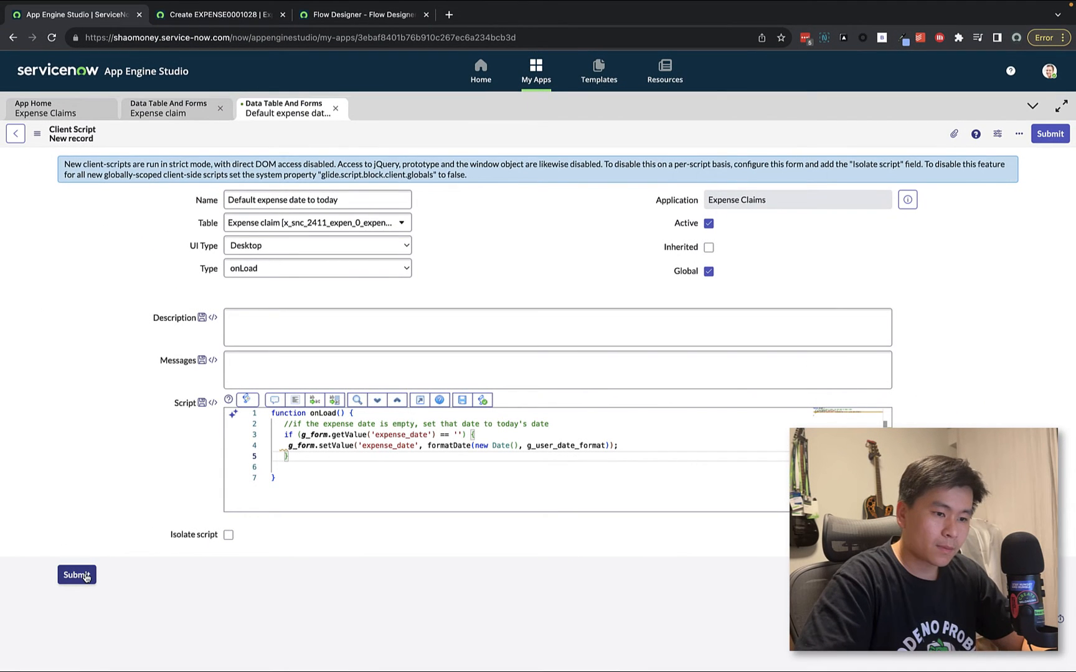
# Submit the client script and reload the expense claim form to see date 2023-11-24
pyautogui.click(75, 574)
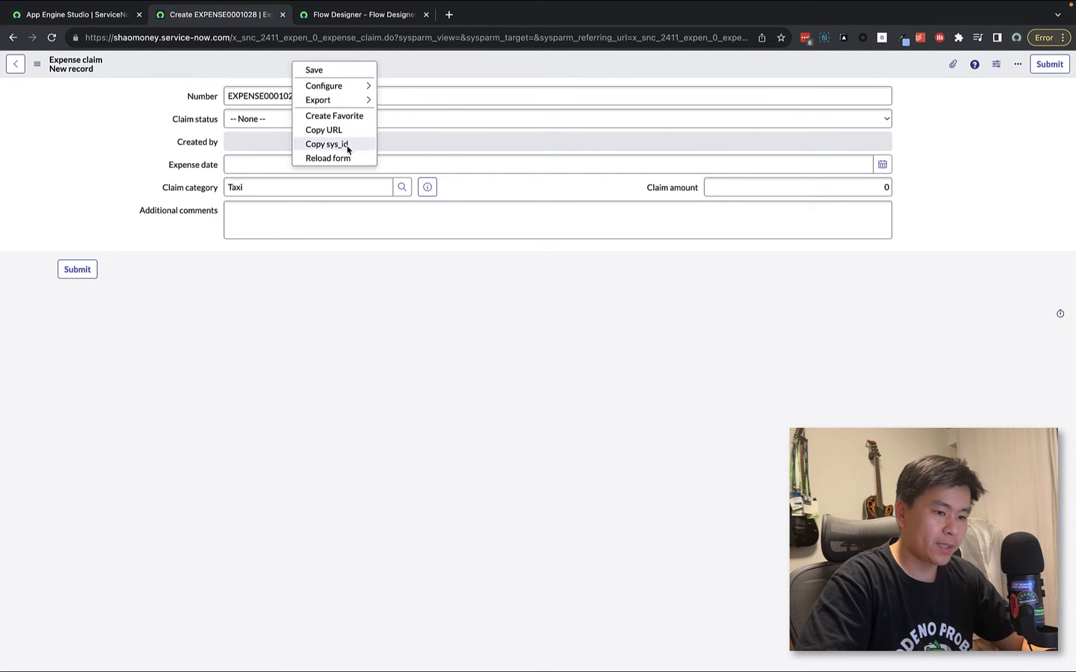
pyautogui.click(327, 157)
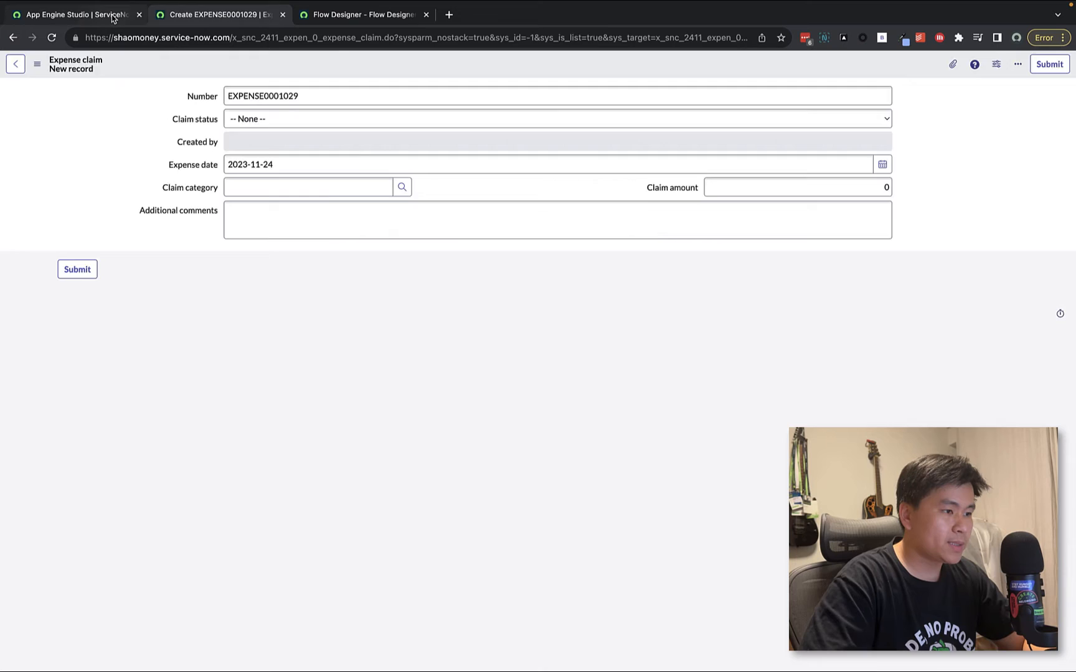
# From the Expense claim table's business rules, open the full list and create a new rule
pyautogui.click(75, 14)
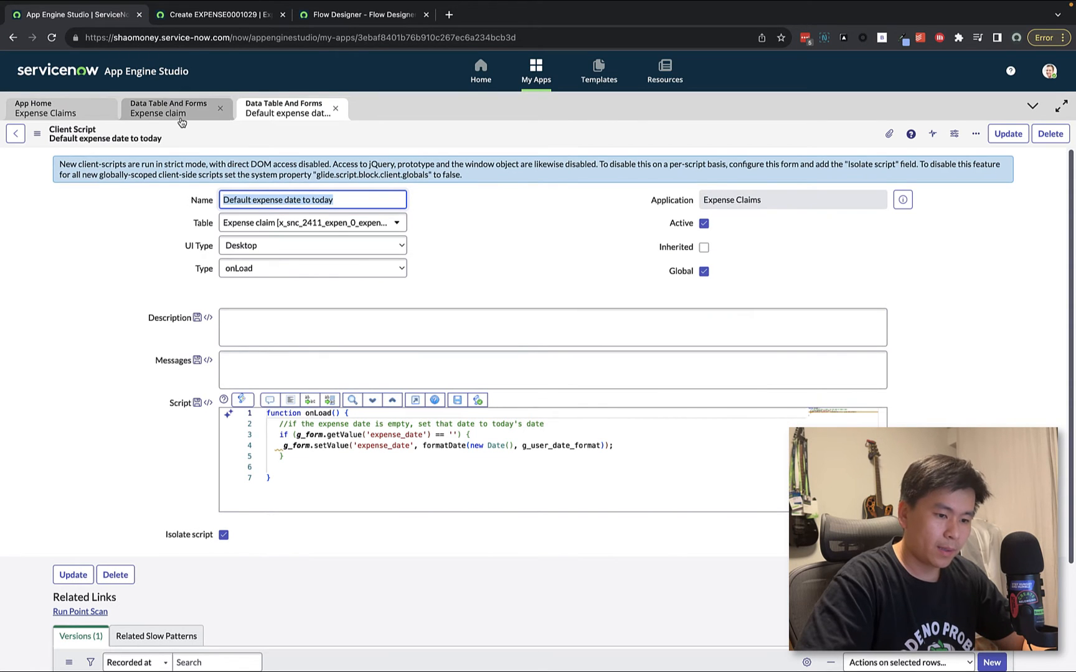
pyautogui.click(168, 112)
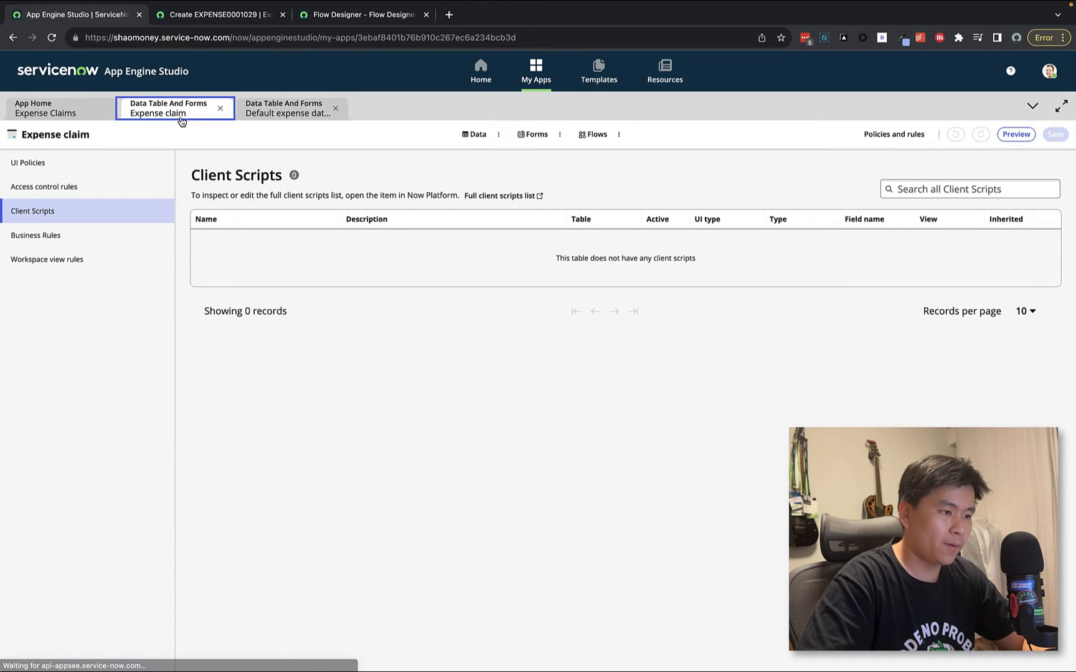
pyautogui.click(35, 235)
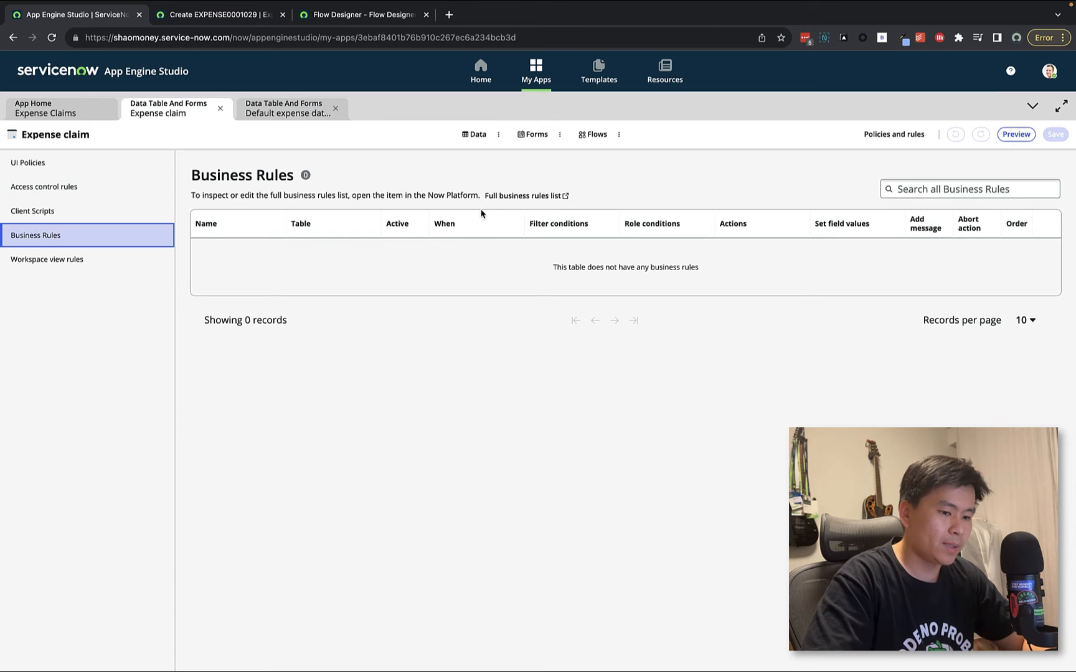
pyautogui.click(521, 195)
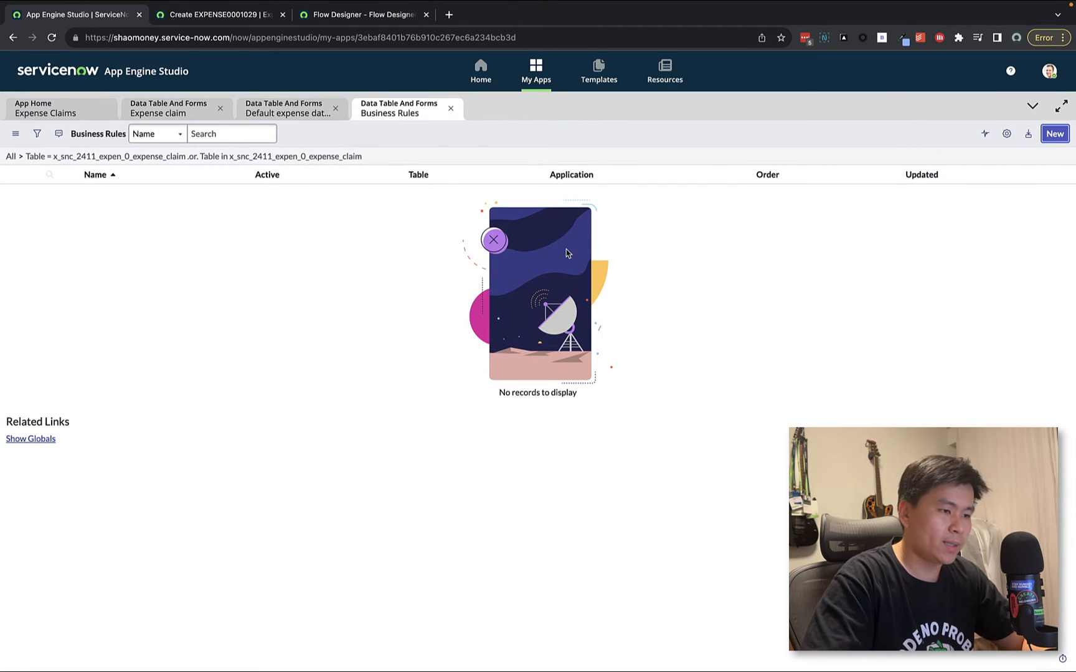
pyautogui.click(1056, 133)
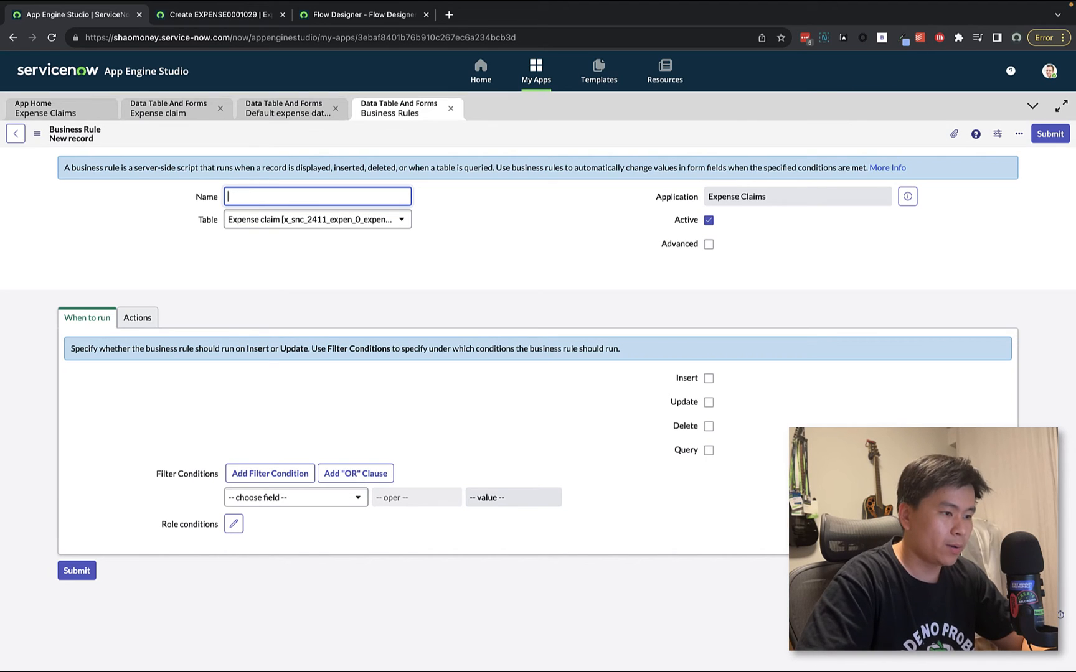
# Name the rule 'Validate expense limit', enable Advanced, and open its Advanced script settings
pyautogui.write('Validate expense limit')
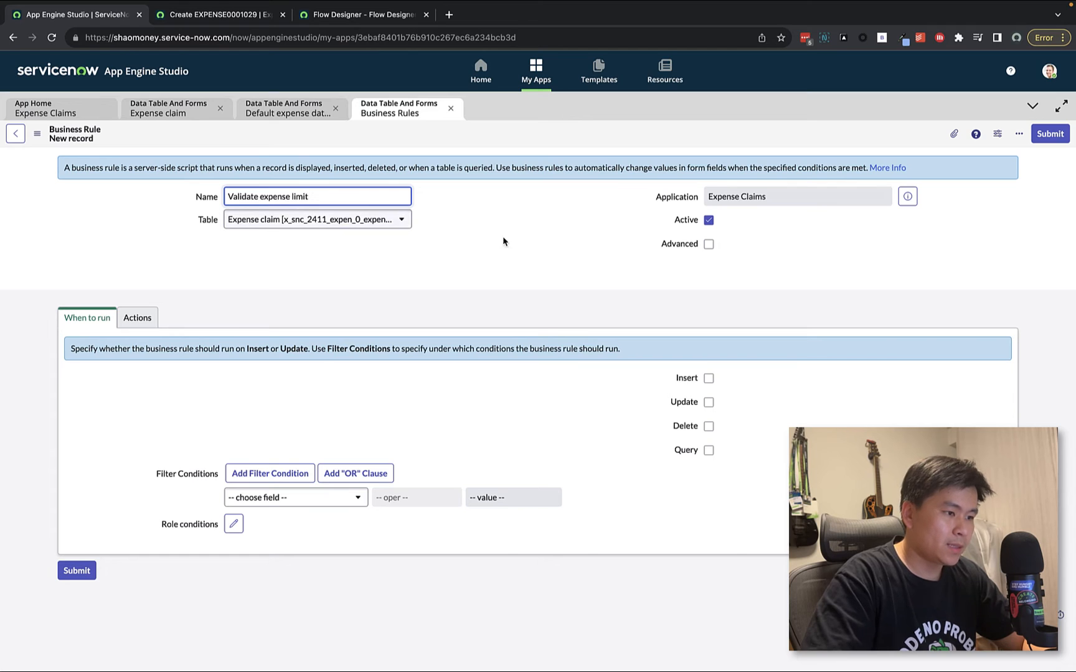
pyautogui.click(708, 378)
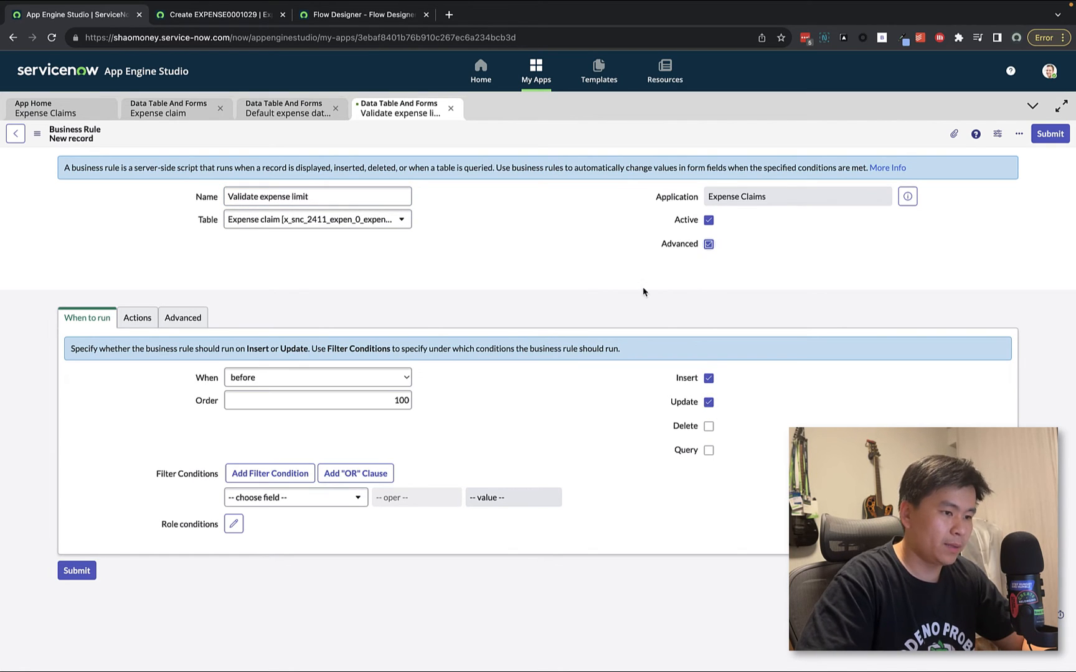
pyautogui.click(183, 317)
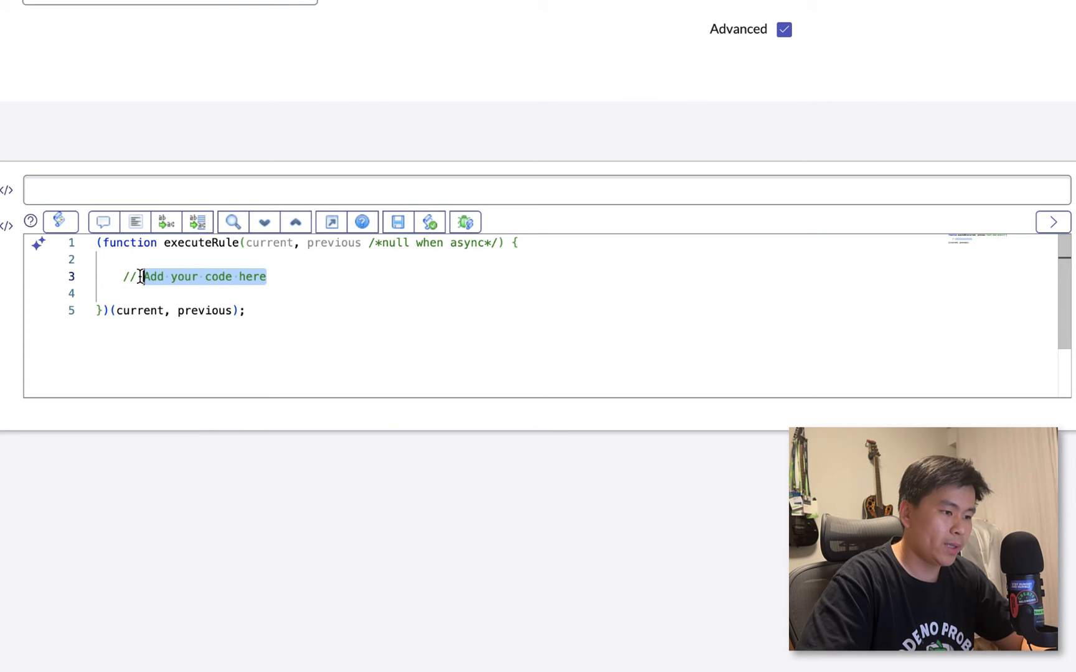
# Write a prompt comment to validate the claim amount against the category's claim limit
pyautogui.write('//in th')
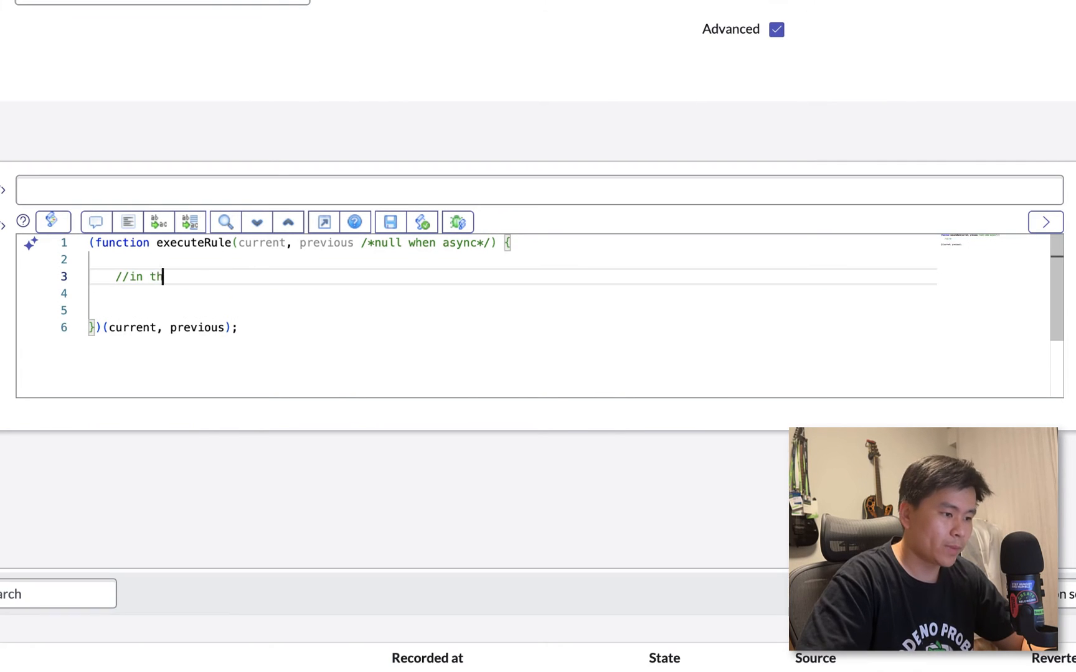
pyautogui.write('e claim cateogry reference, get t')
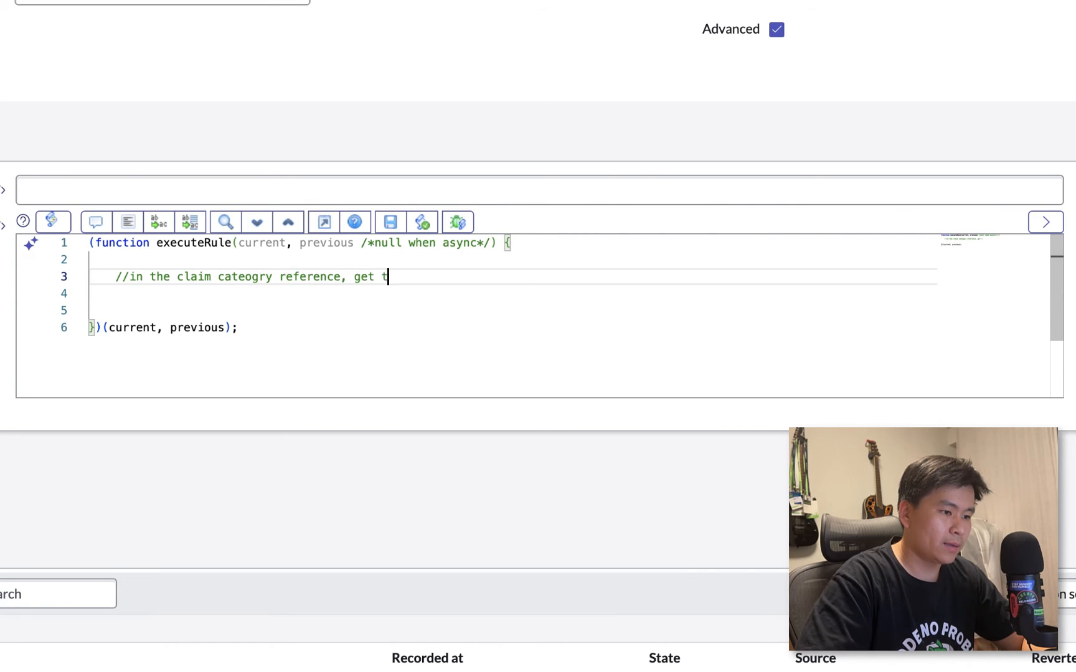
pyautogui.write('he claim limit. if the claim amo')
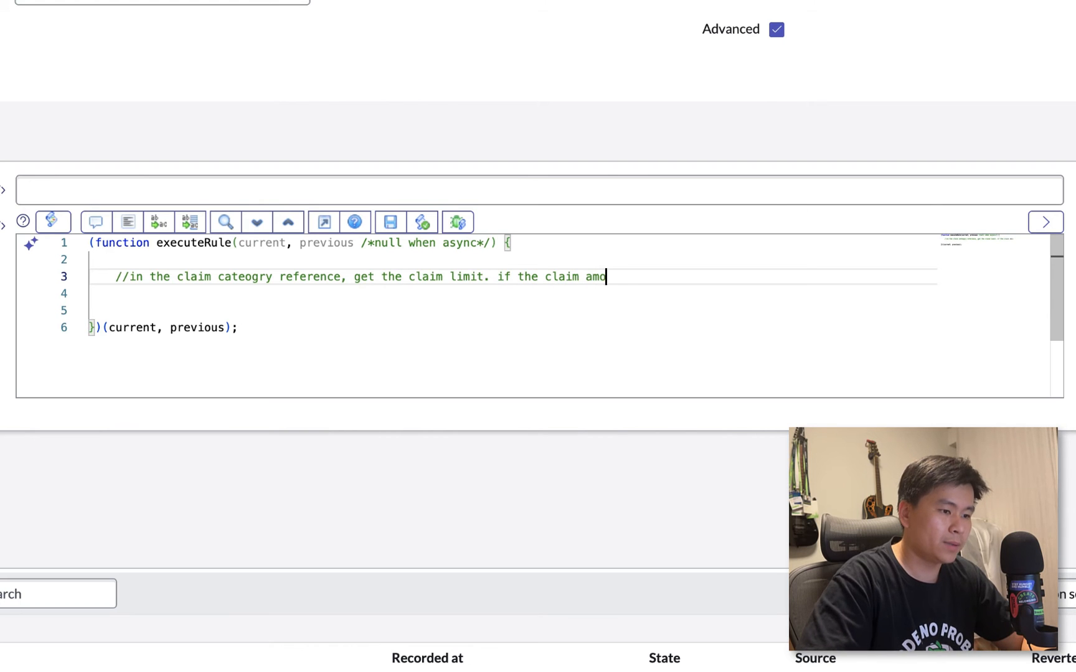
pyautogui.write('unt is less')
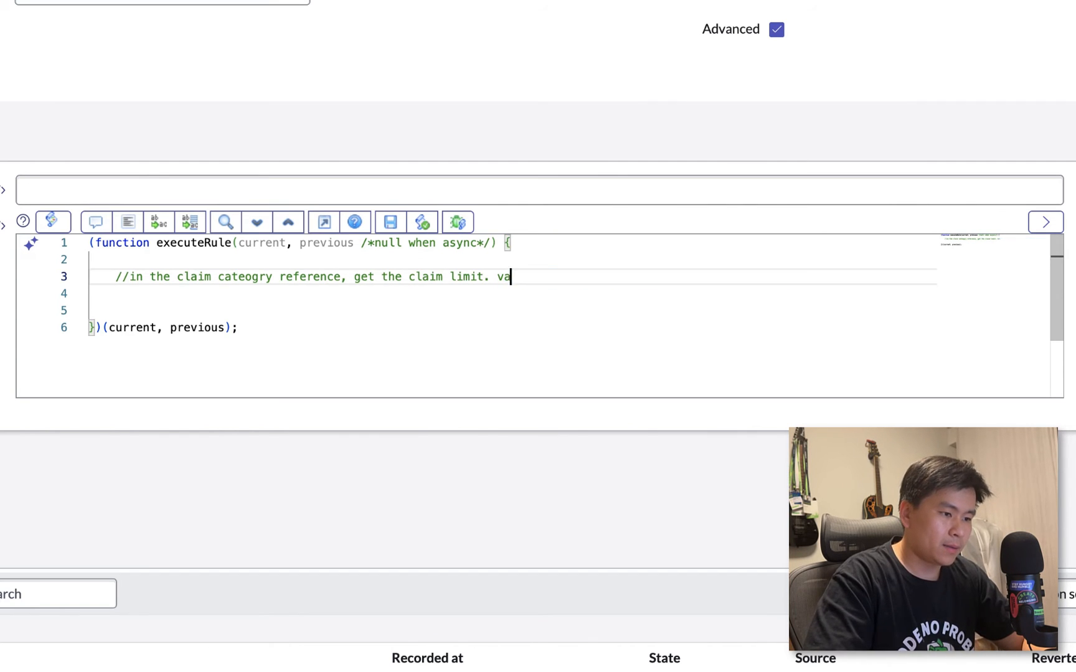
pyautogui.write('lidate')
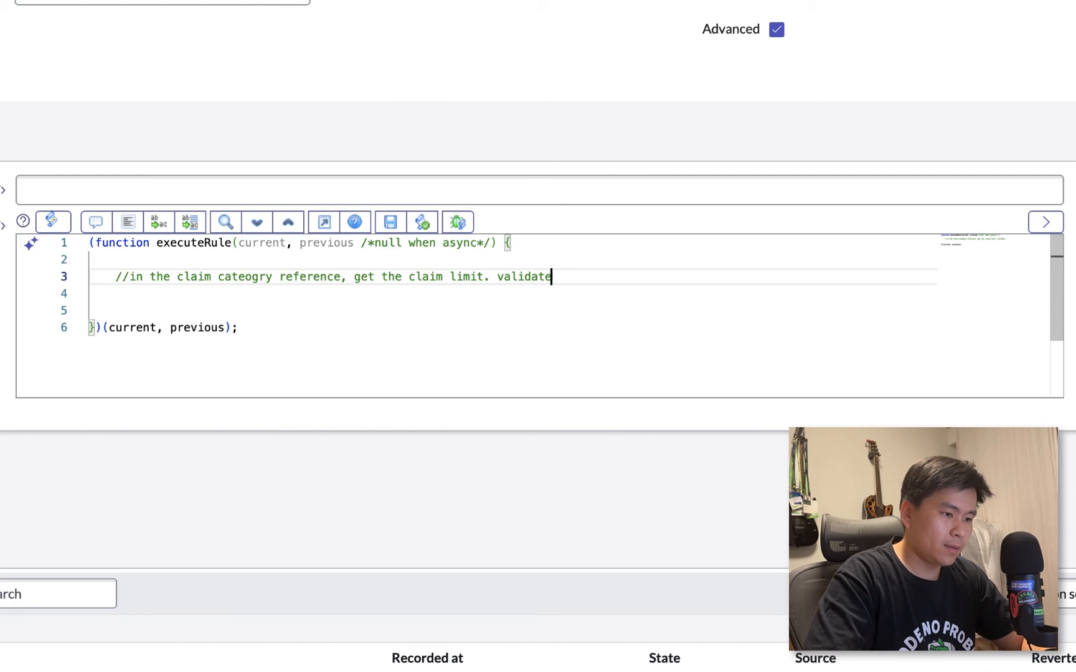
pyautogui.write('that the claim amo')
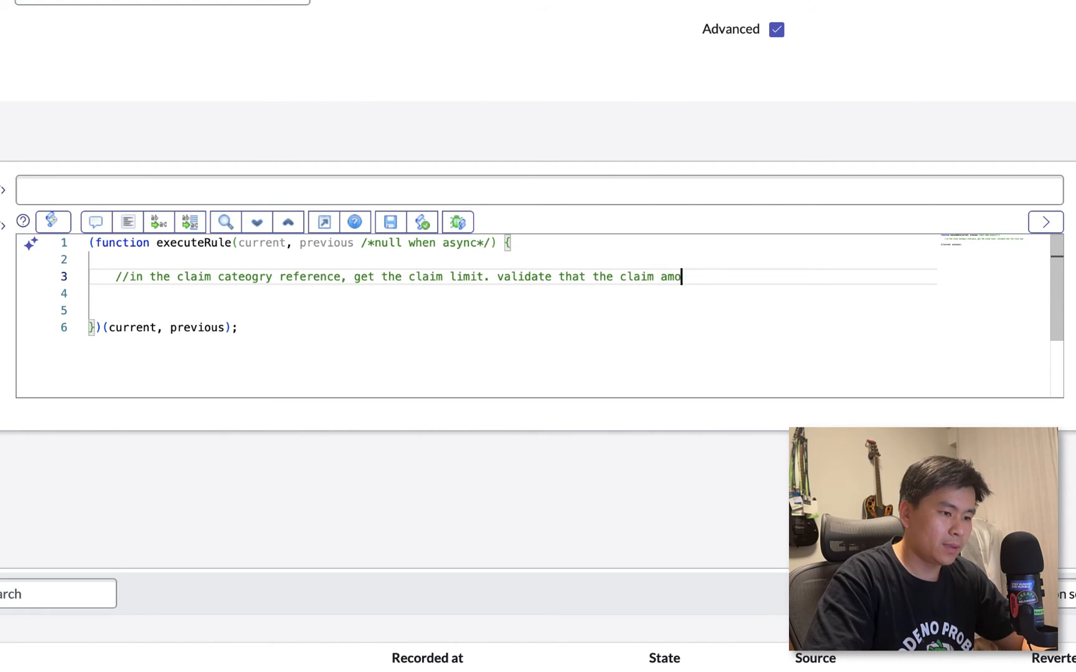
pyautogui.write('unt is greater than the claim limit')
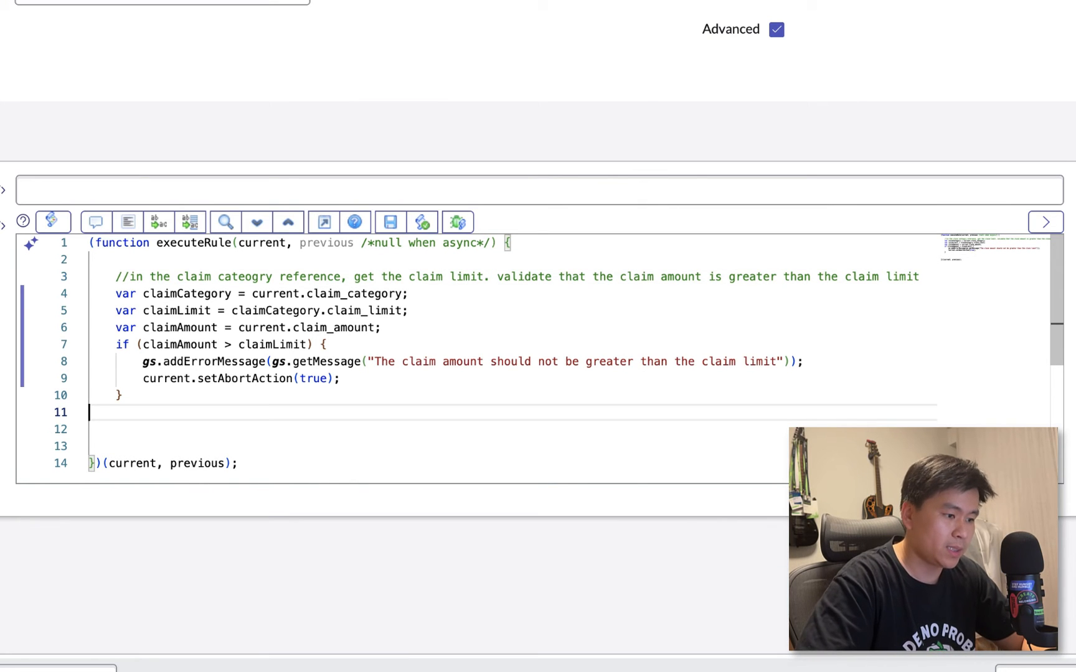
pyautogui.moveTo(764, 299)
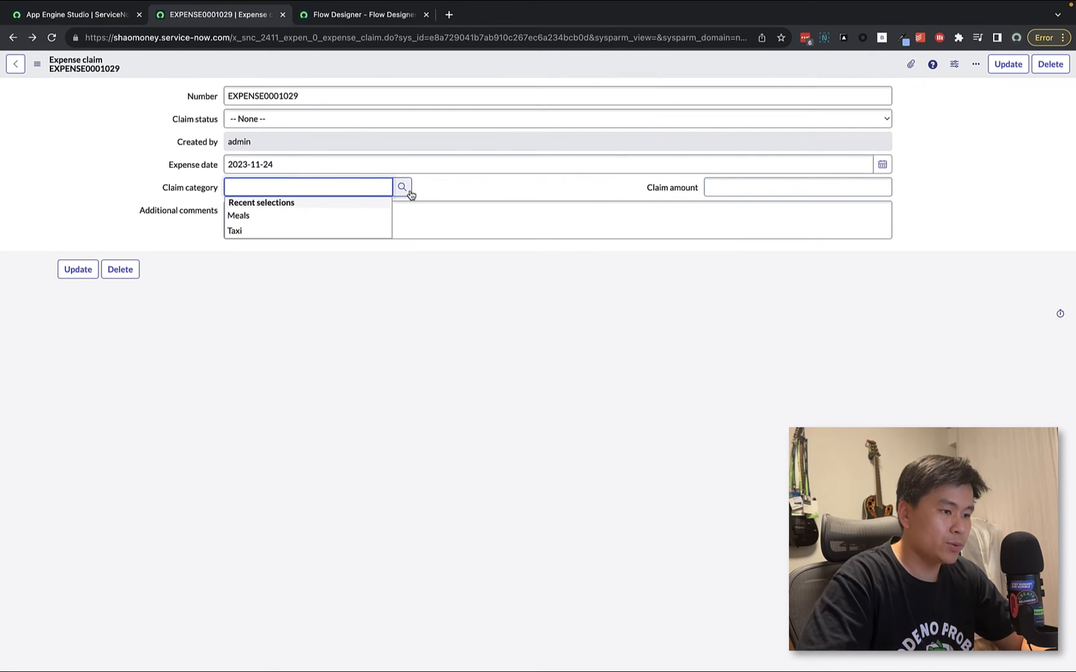
# Look up the available claim categories and their limits on the expense claim form
pyautogui.click(402, 187)
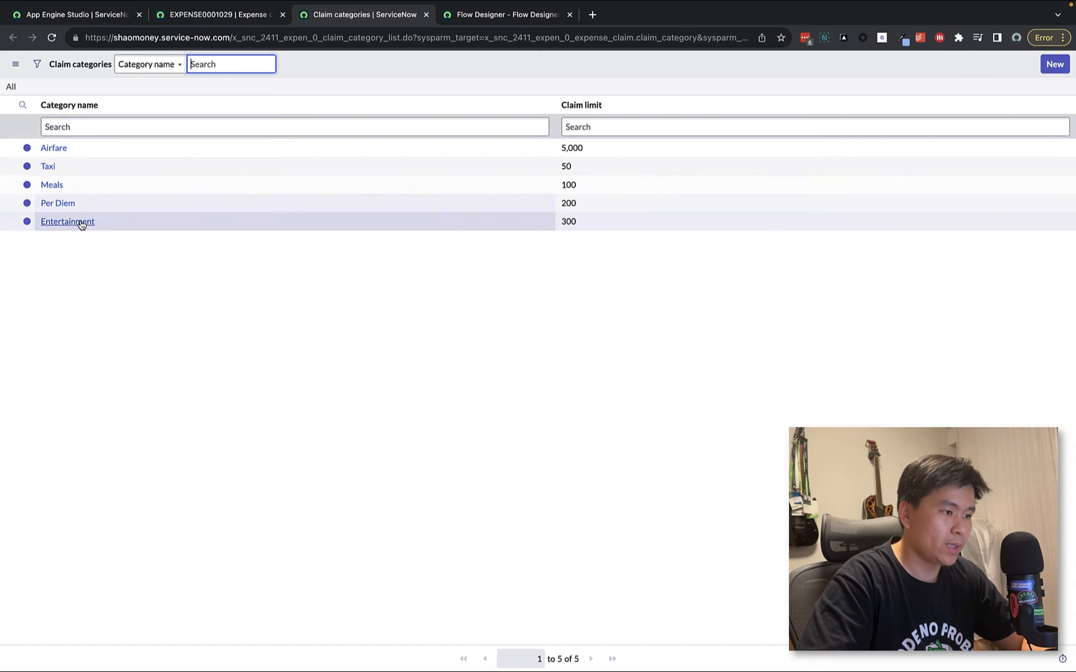
pyautogui.moveTo(53, 171)
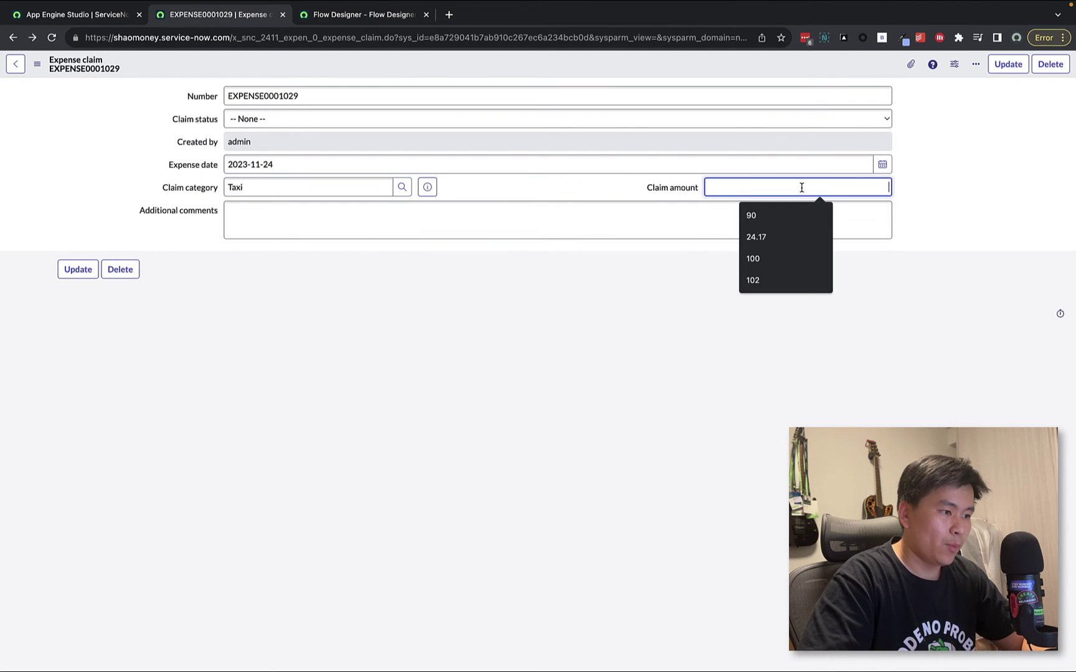
# Enter 50.20 as the Taxi claim amount on EXPENSE0001029
pyautogui.write('50.20')
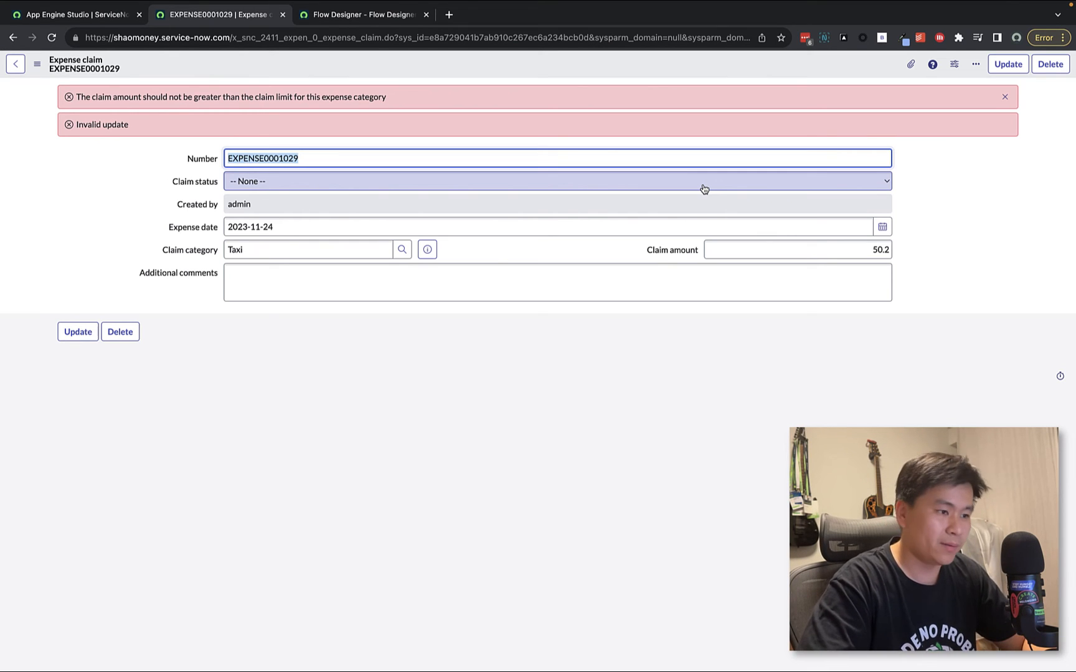
pyautogui.moveTo(705, 183)
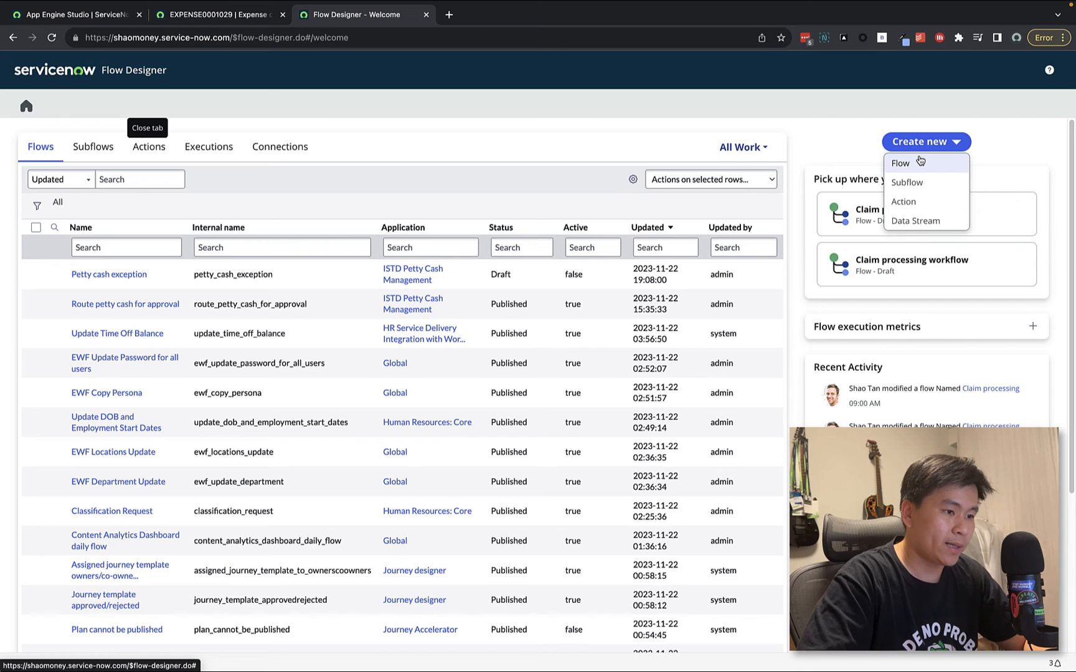
# Start a new flow from Create new to bring up the flow details dialog
pyautogui.click(899, 163)
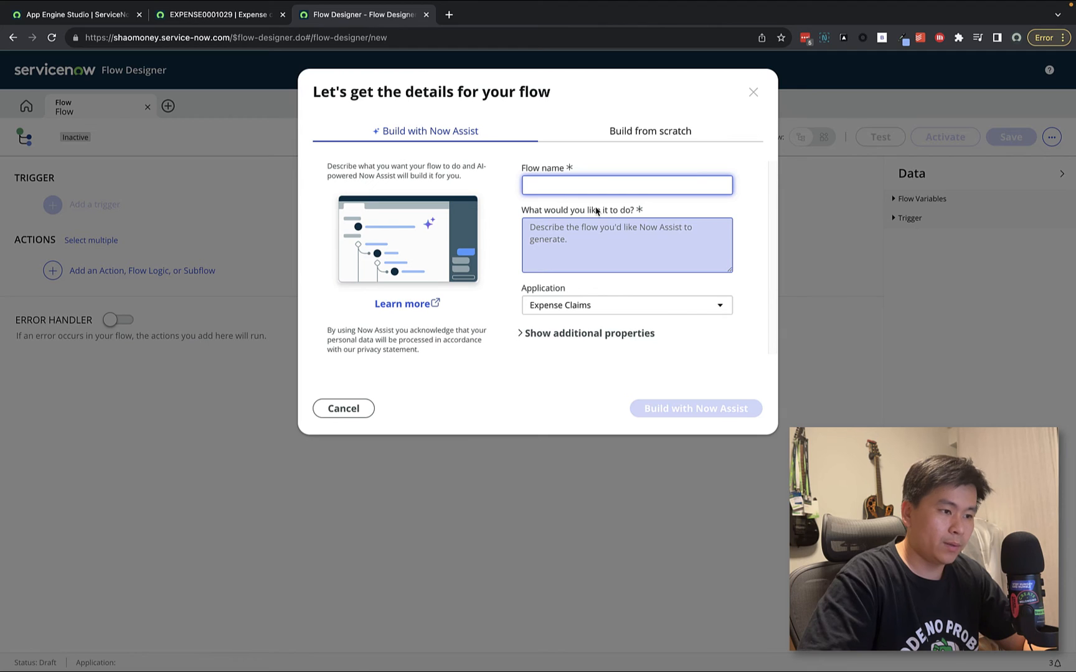
# Name the flow 'Expense claim workflow' and describe emailing the user on submission
pyautogui.write('E')
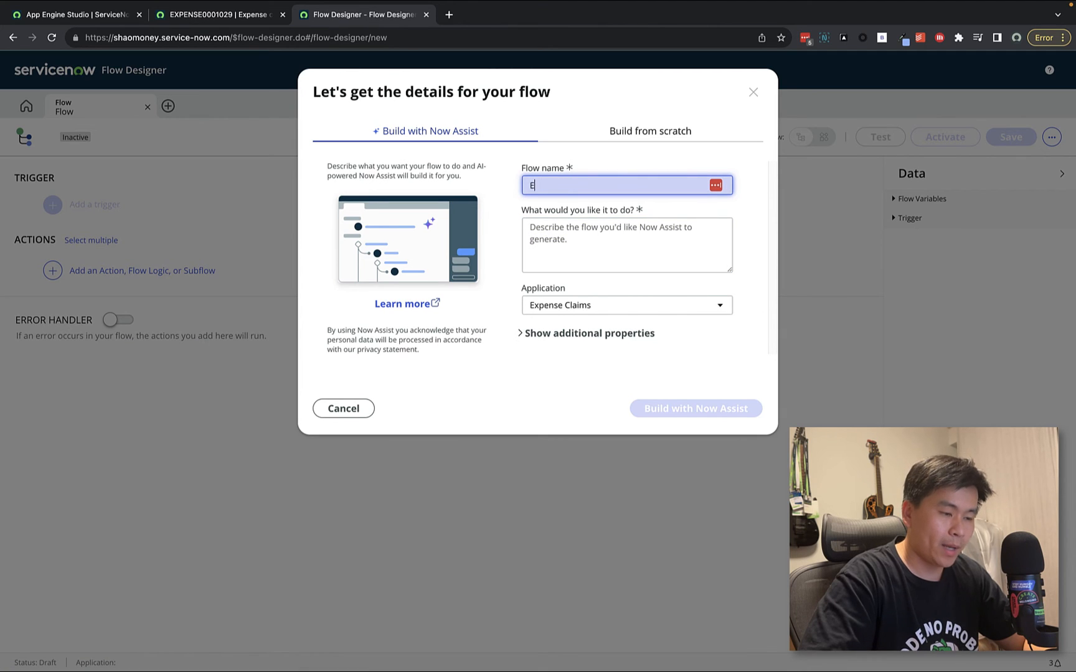
pyautogui.write('xpense claim workflow')
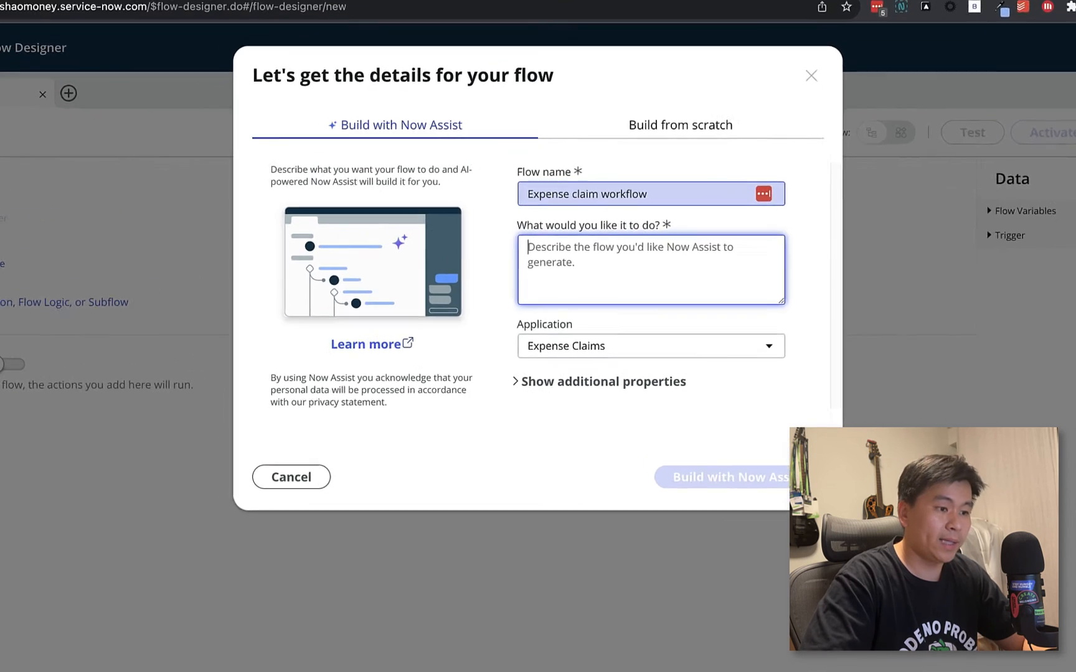
pyautogui.write('When a')
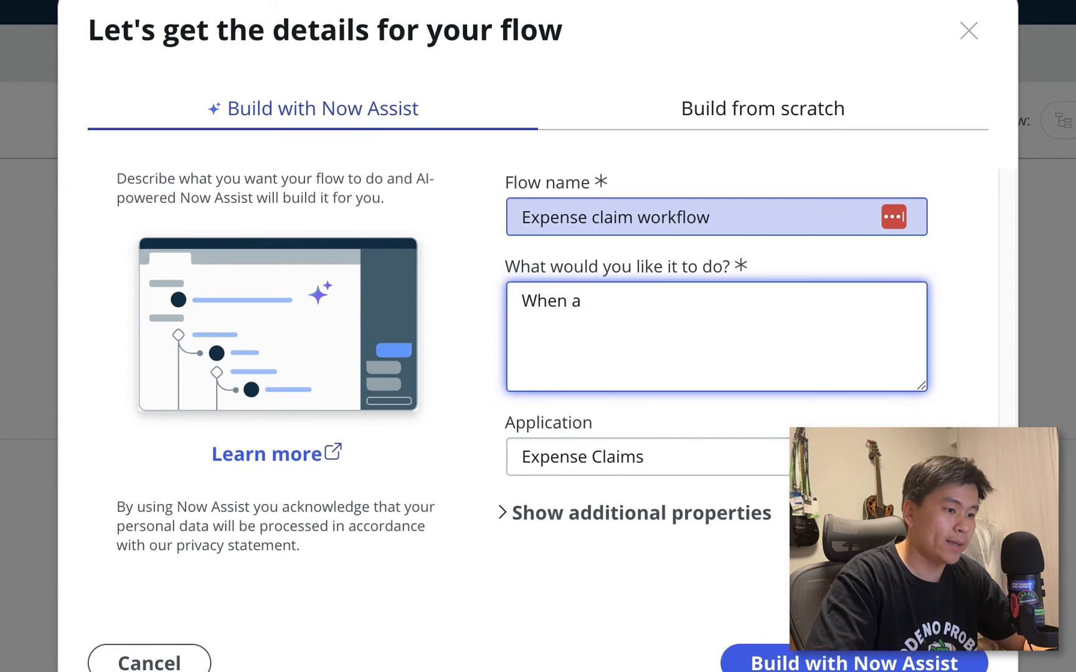
pyautogui.write('n')
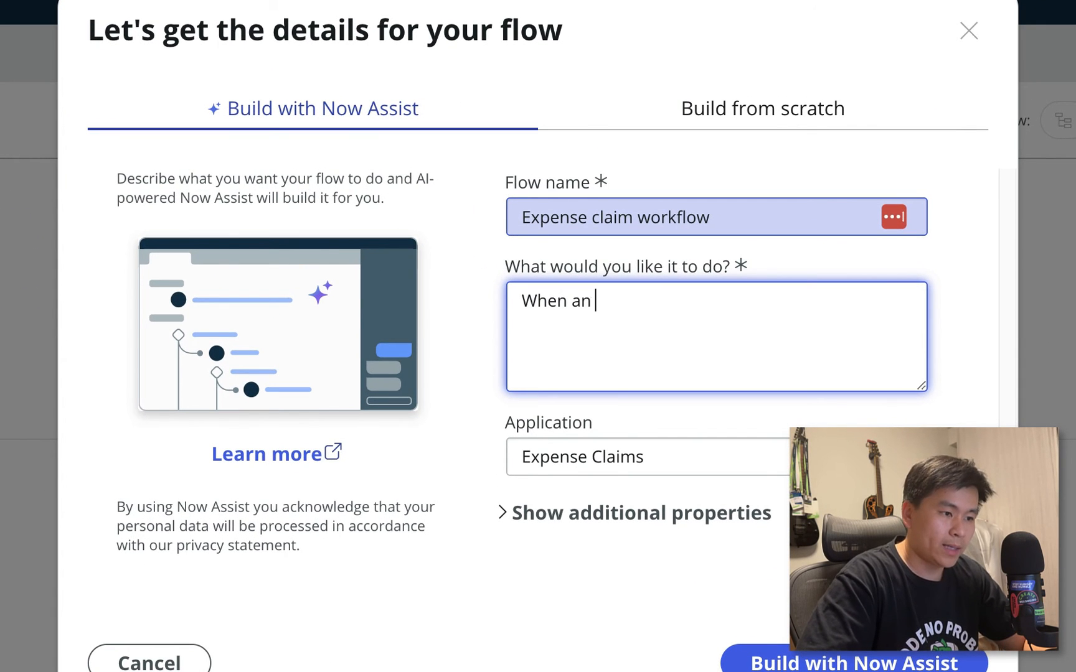
pyautogui.write('expense claim is')
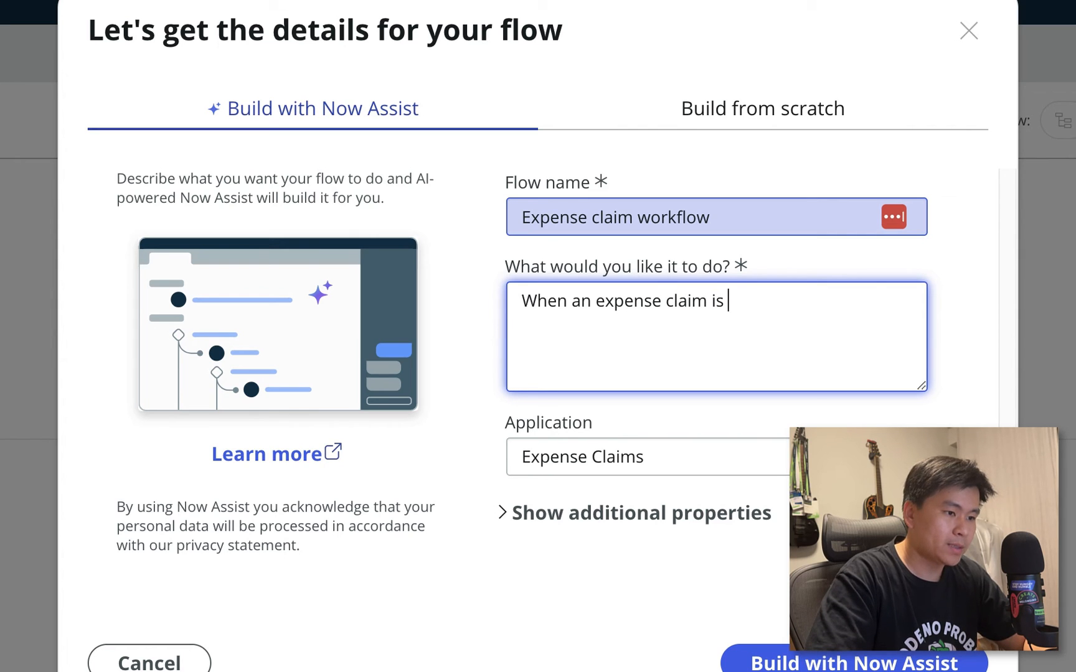
pyautogui.write('submitted,')
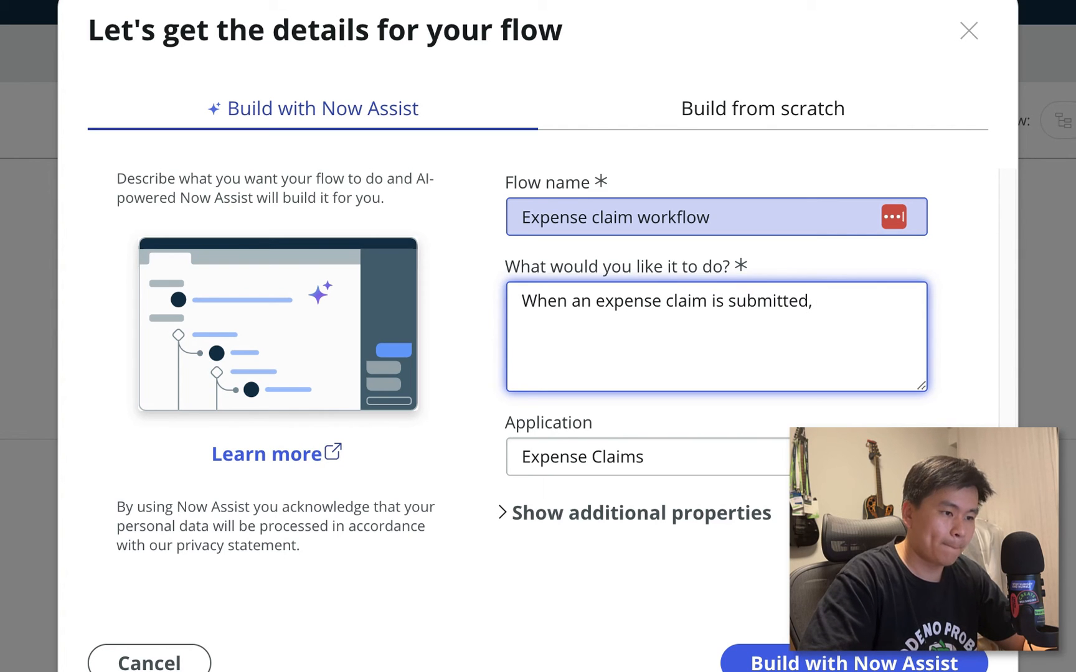
pyautogui.write('email th')
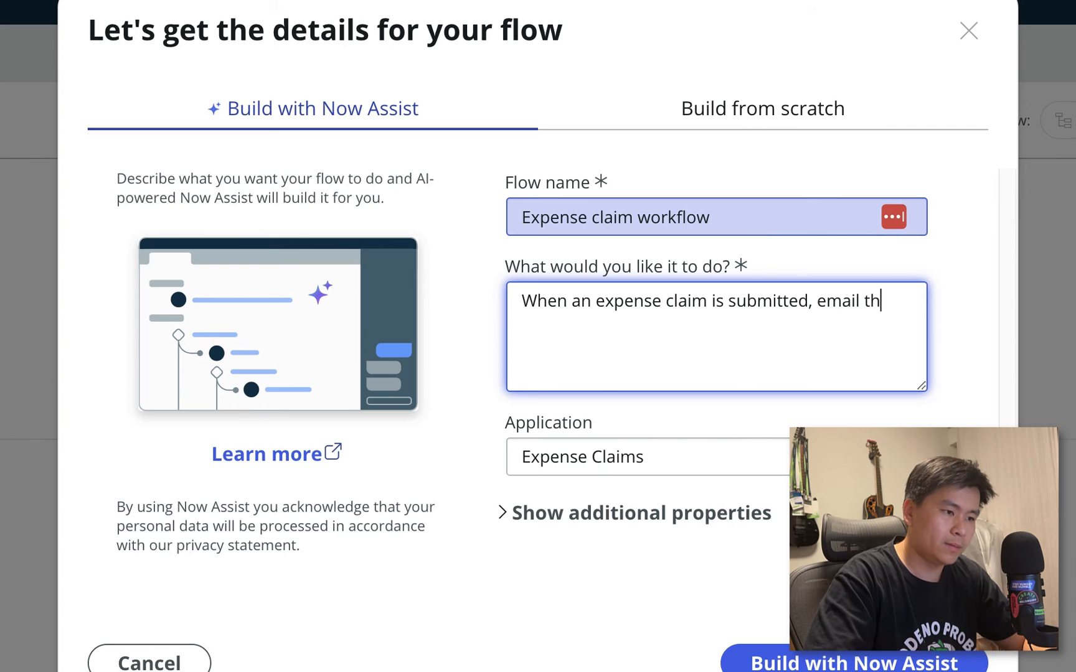
pyautogui.write('e user that the')
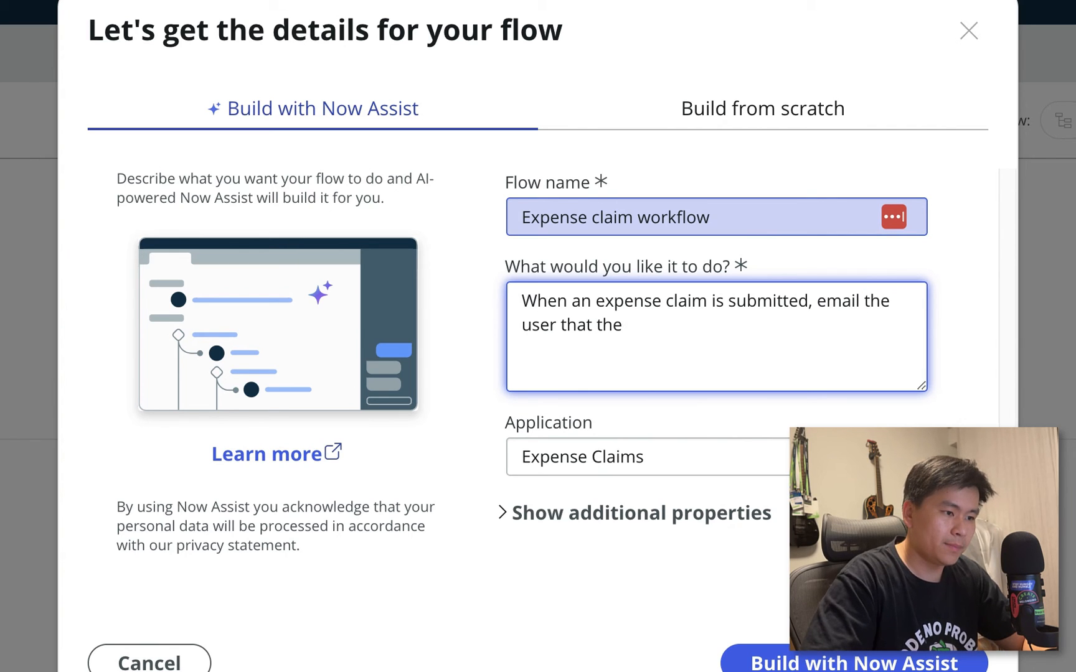
pyautogui.write('claim hjas been receiv')
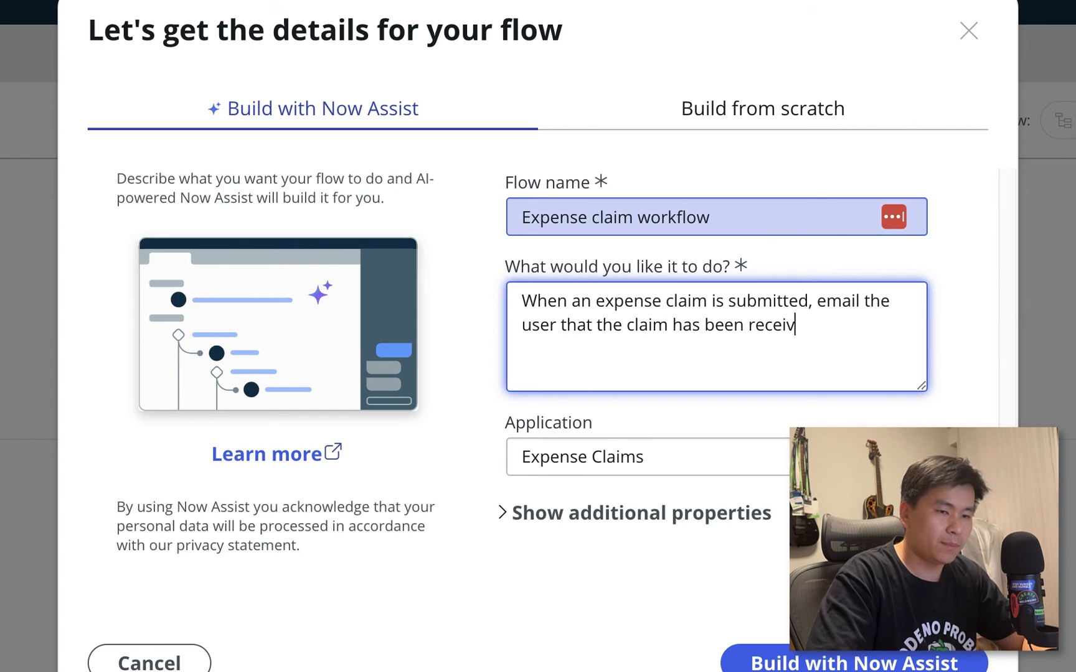
pyautogui.write('ed.')
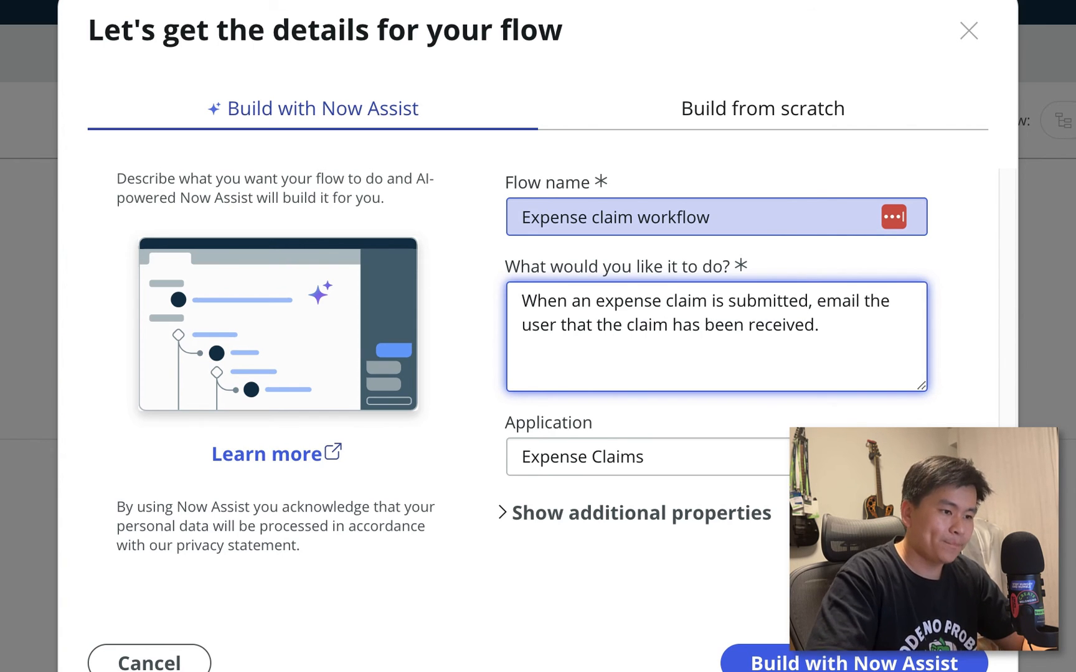
# Extend the description with manager approval, approved status, and rejection handling
pyautogui.write('then ask')
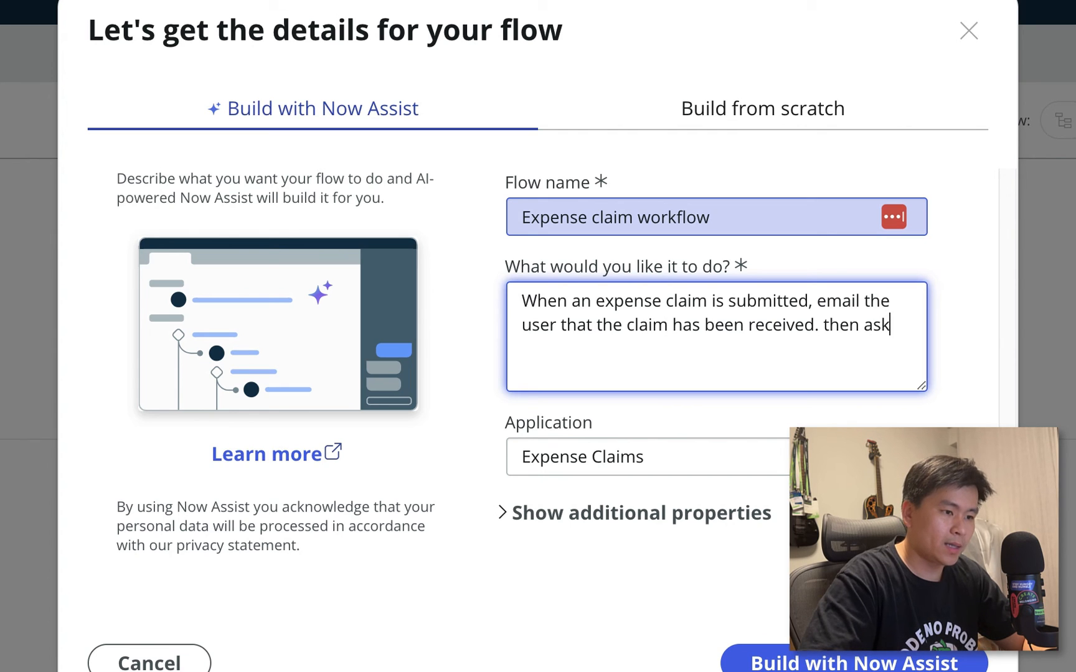
pyautogui.write('t')
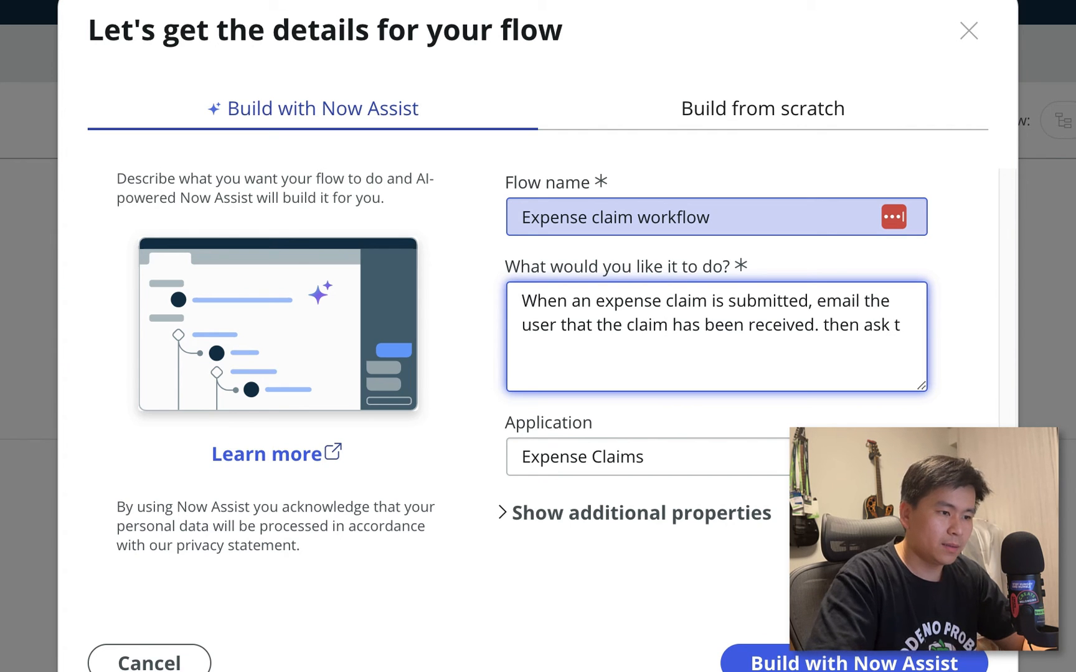
pyautogui.write('heir mana')
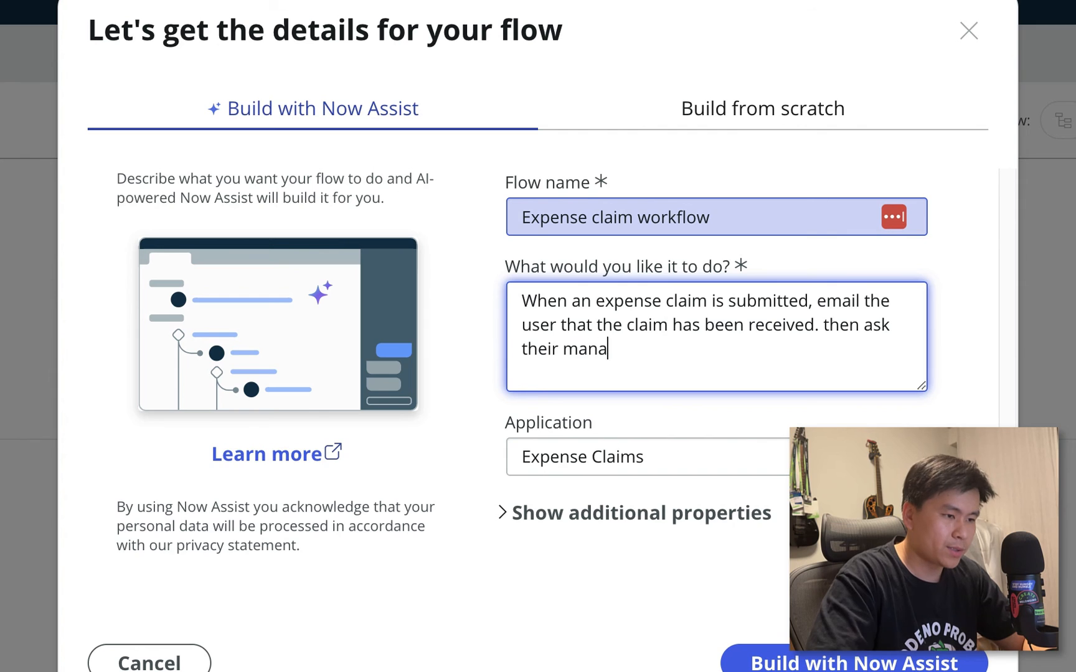
pyautogui.write('ger for approval. if the manager')
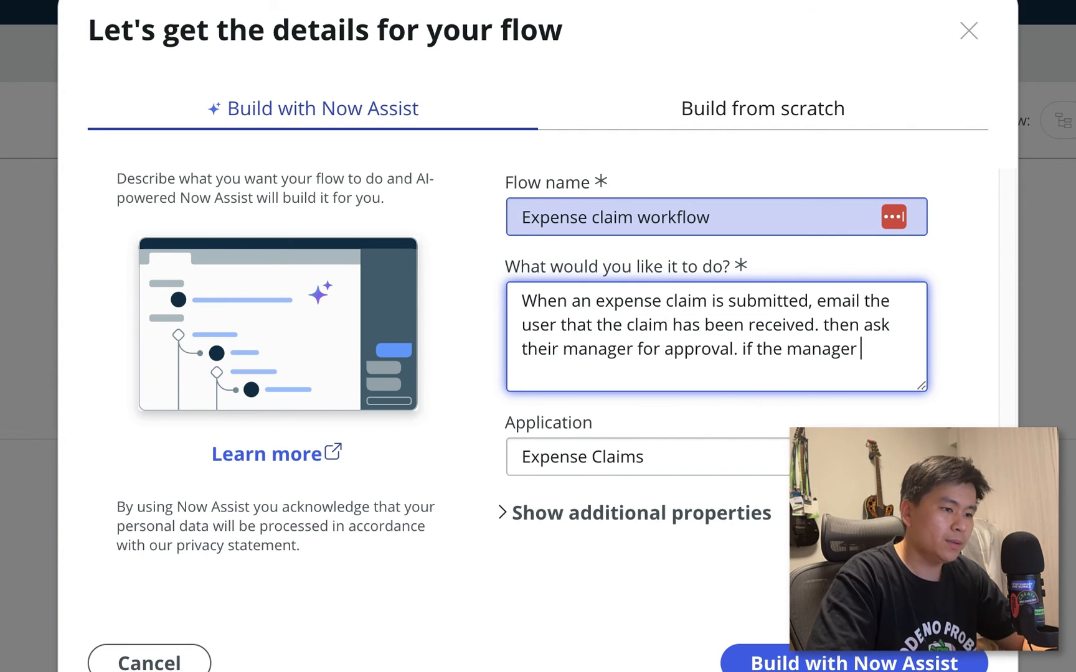
pyautogui.write('approved')
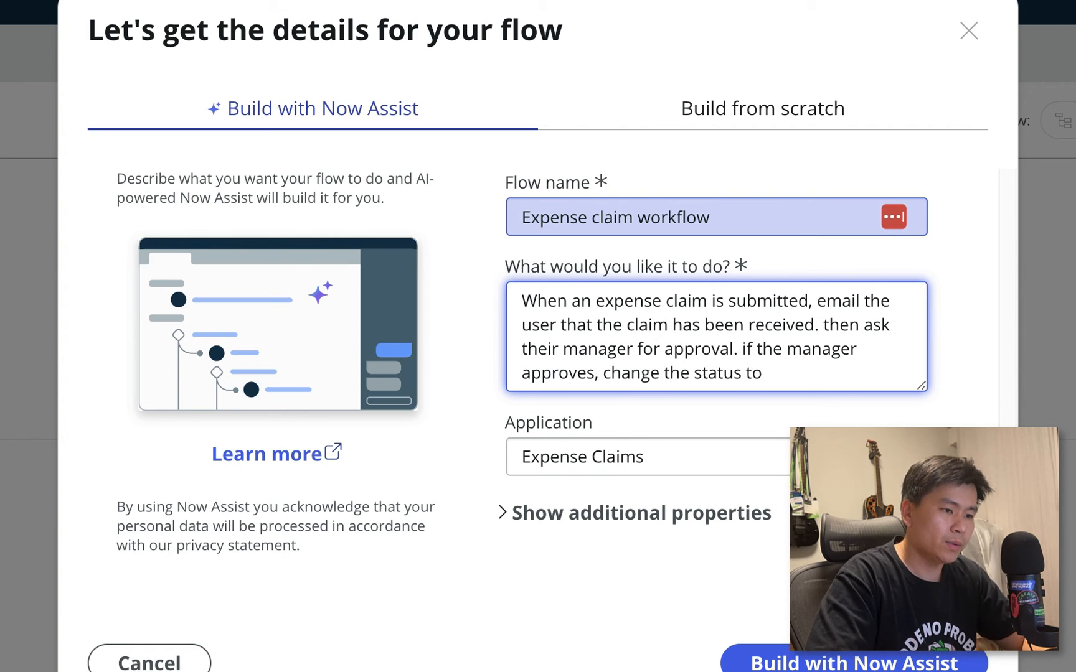
pyautogui.write('approved, and')
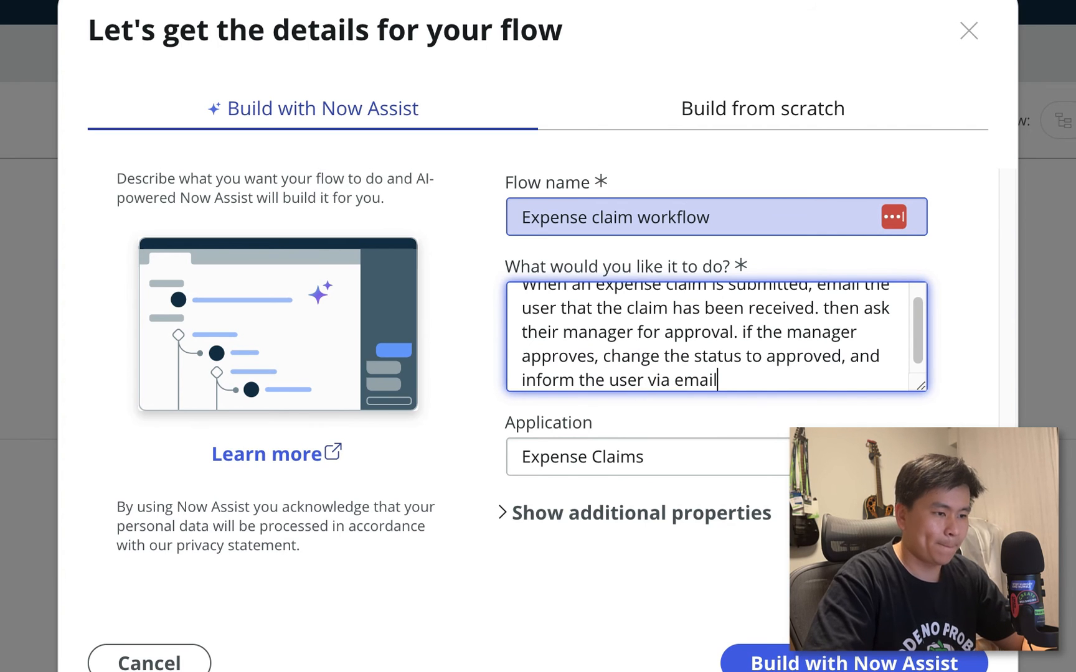
pyautogui.write('. if rejected, send an')
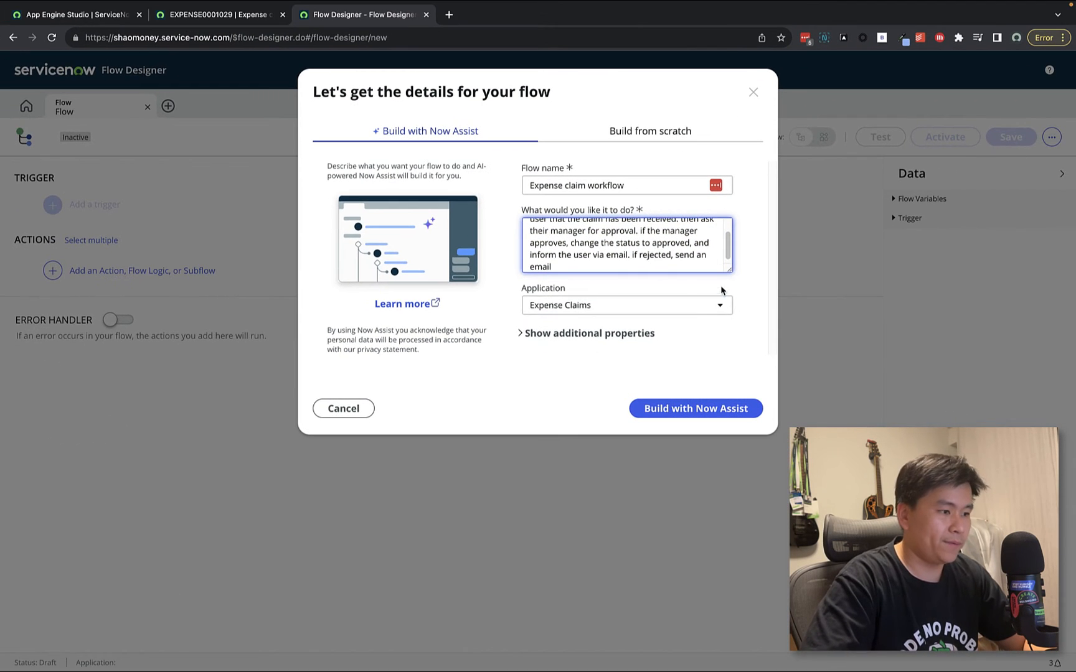
# Generate the Expense claim workflow from the description with Build with Now Assist
pyautogui.click(696, 409)
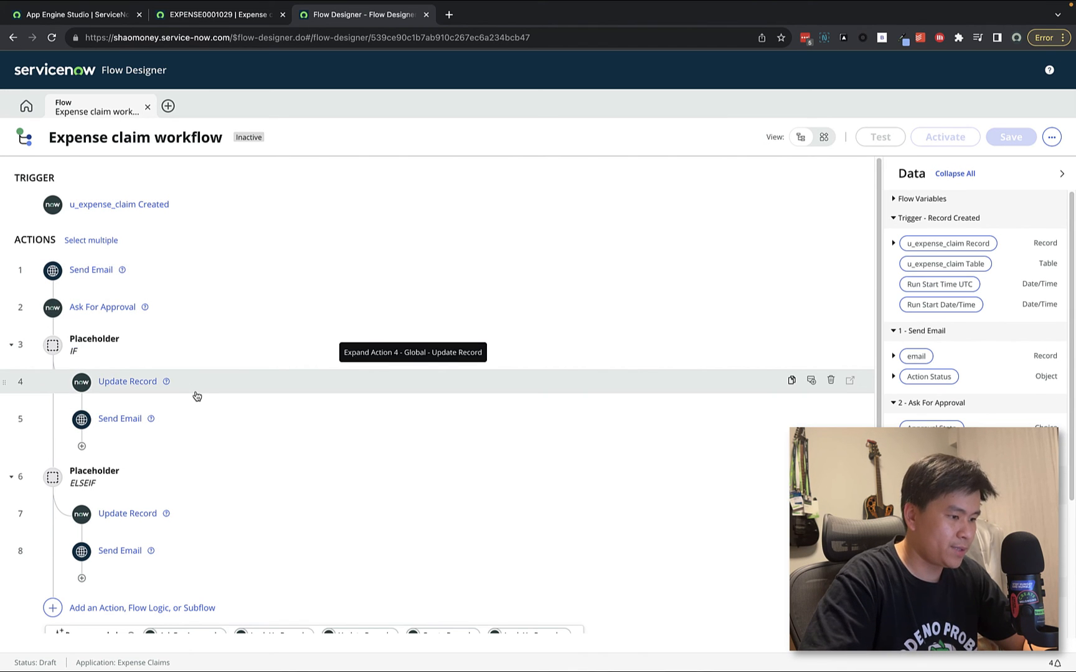
pyautogui.moveTo(837, 166)
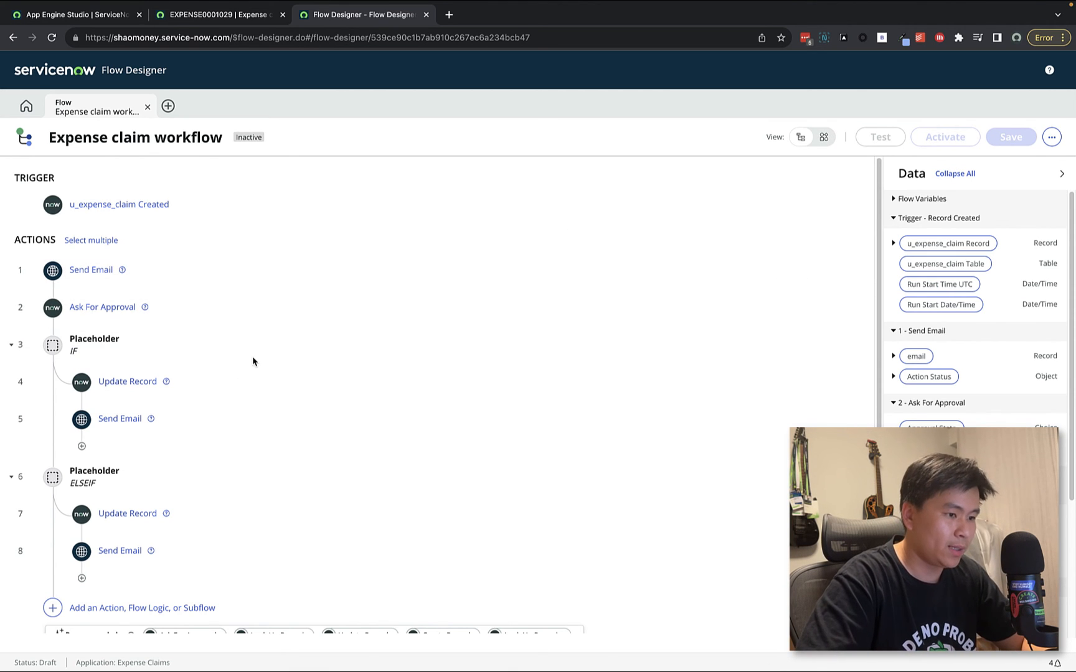
pyautogui.moveTo(165, 251)
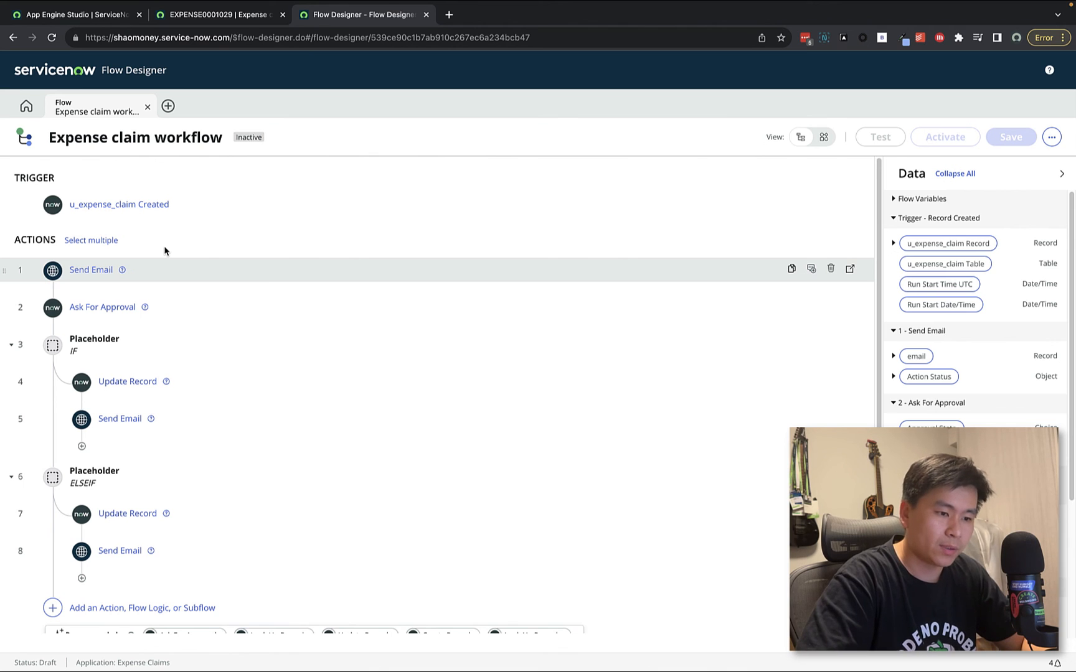
# Change the trigger table to Expense claim so the flow fires on created claims
pyautogui.click(119, 205)
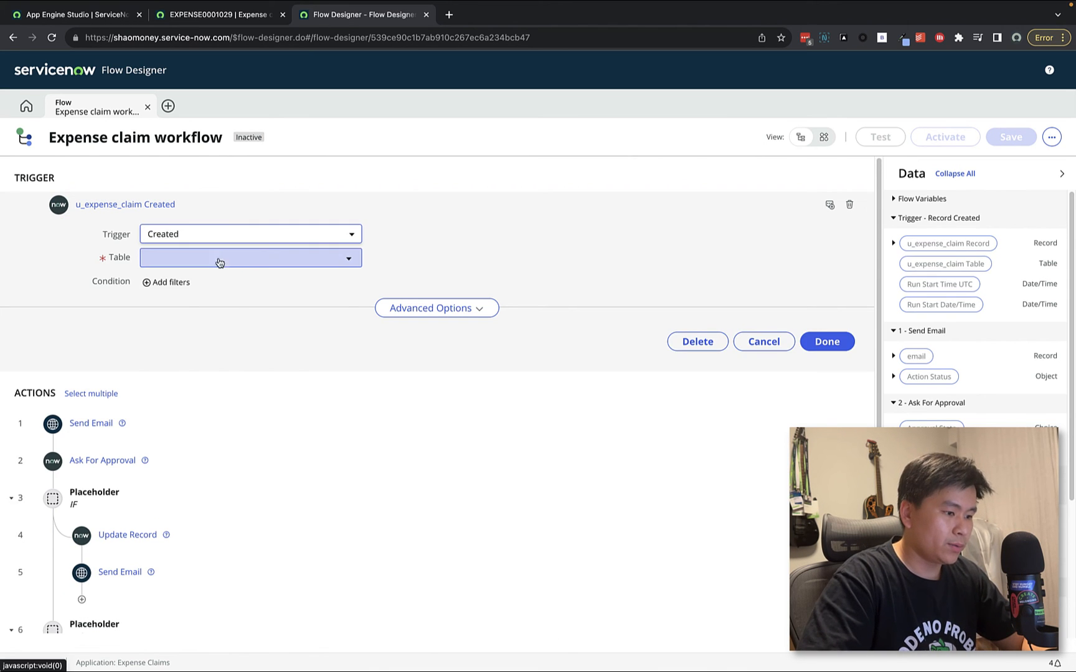
pyautogui.write('expens')
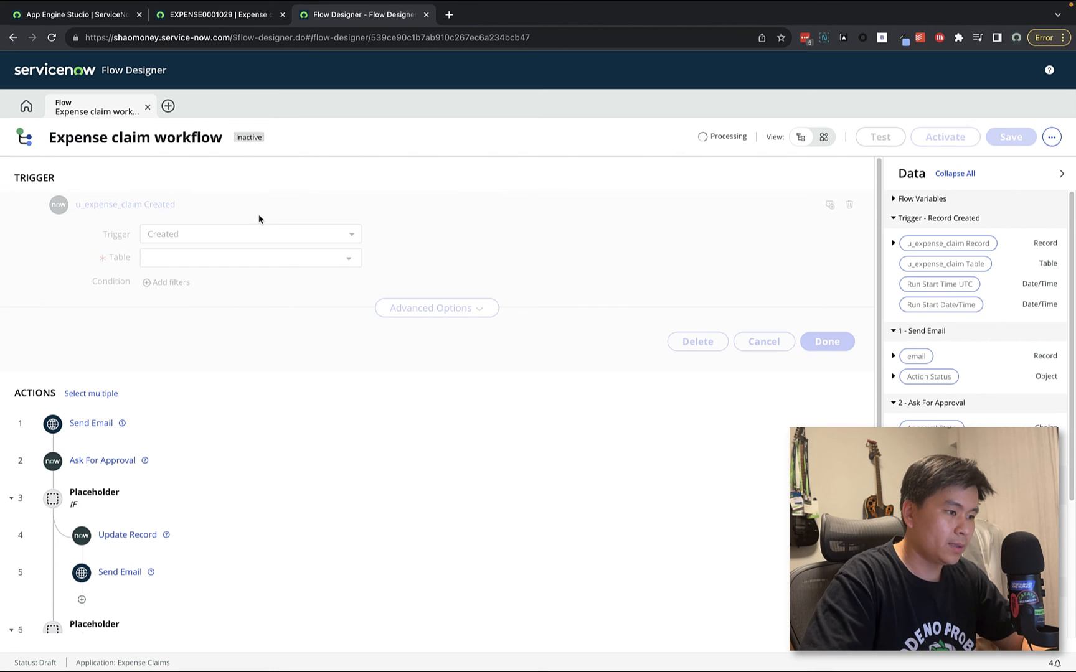
pyautogui.click(826, 342)
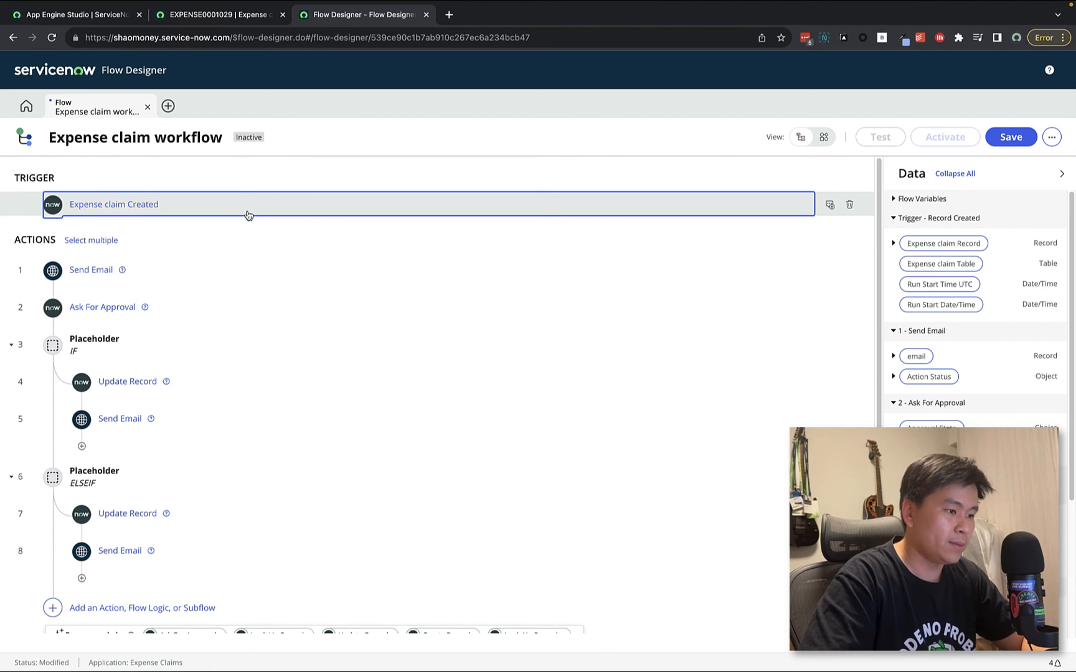
pyautogui.scroll(-3)
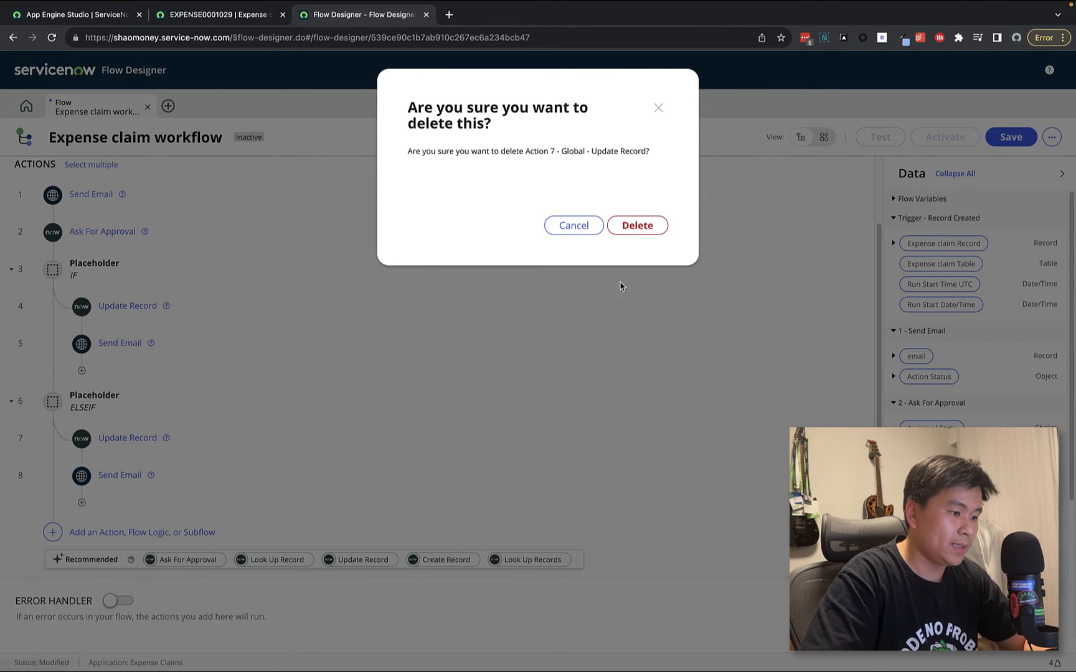
# Replace the ELSEIF Update Record with one setting the triggering claim's Claim status to Rejected
pyautogui.click(637, 225)
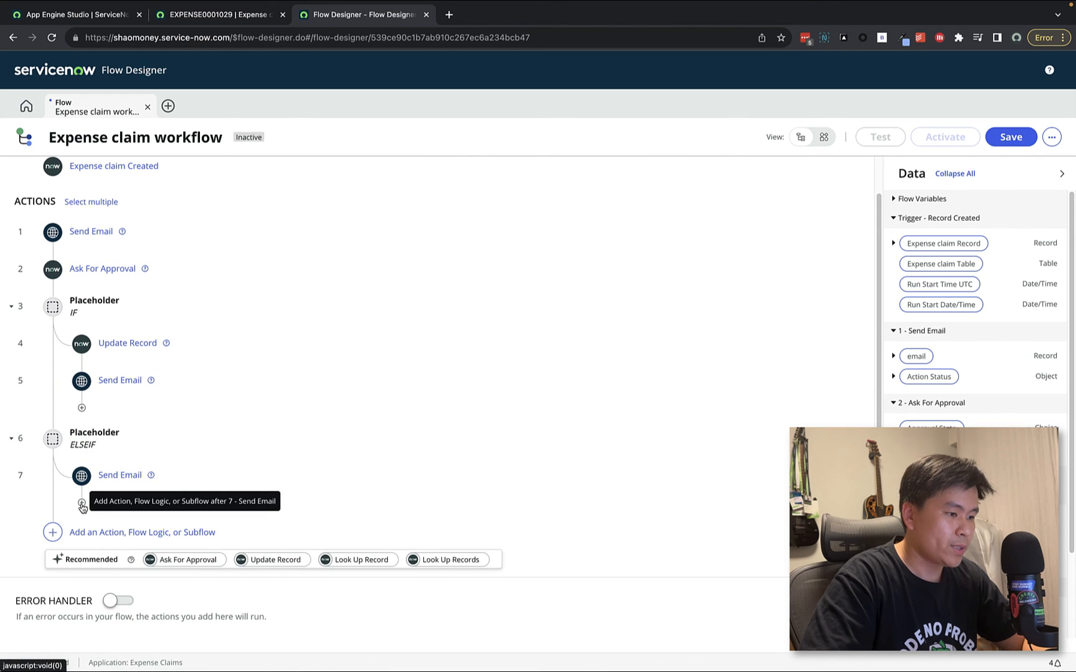
pyautogui.click(81, 503)
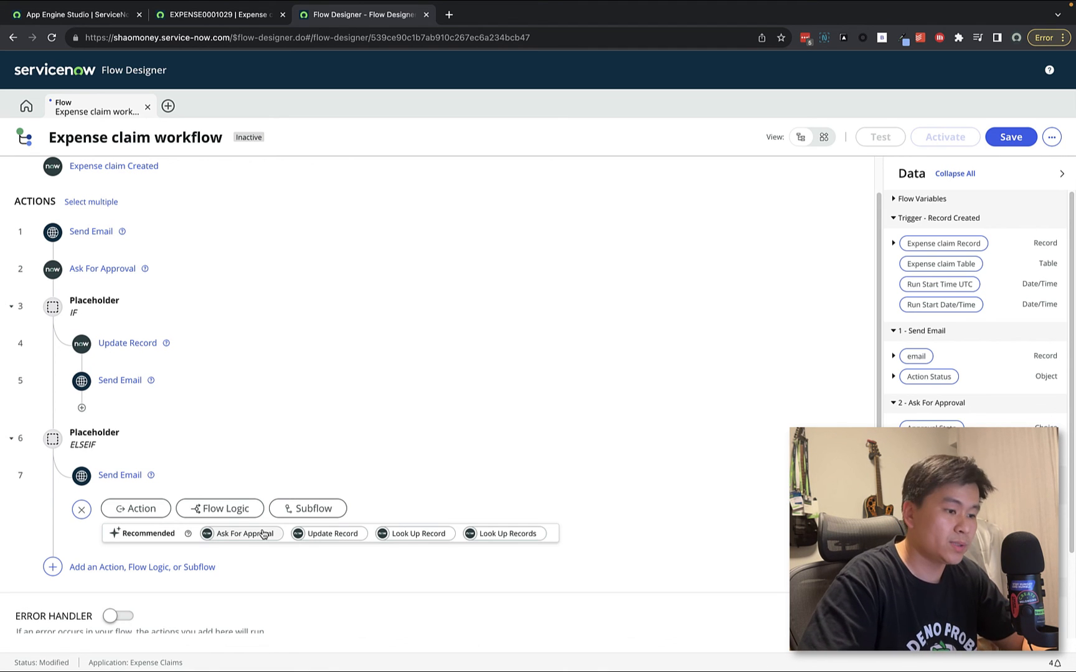
pyautogui.click(242, 534)
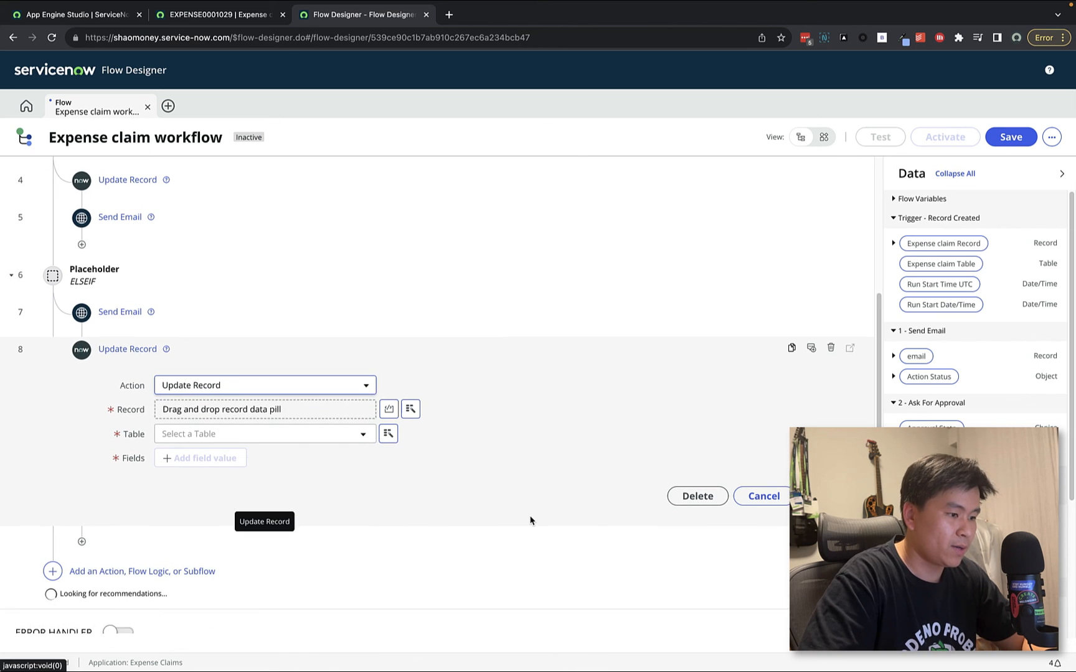
pyautogui.moveTo(944, 243); pyautogui.dragTo(264, 406)
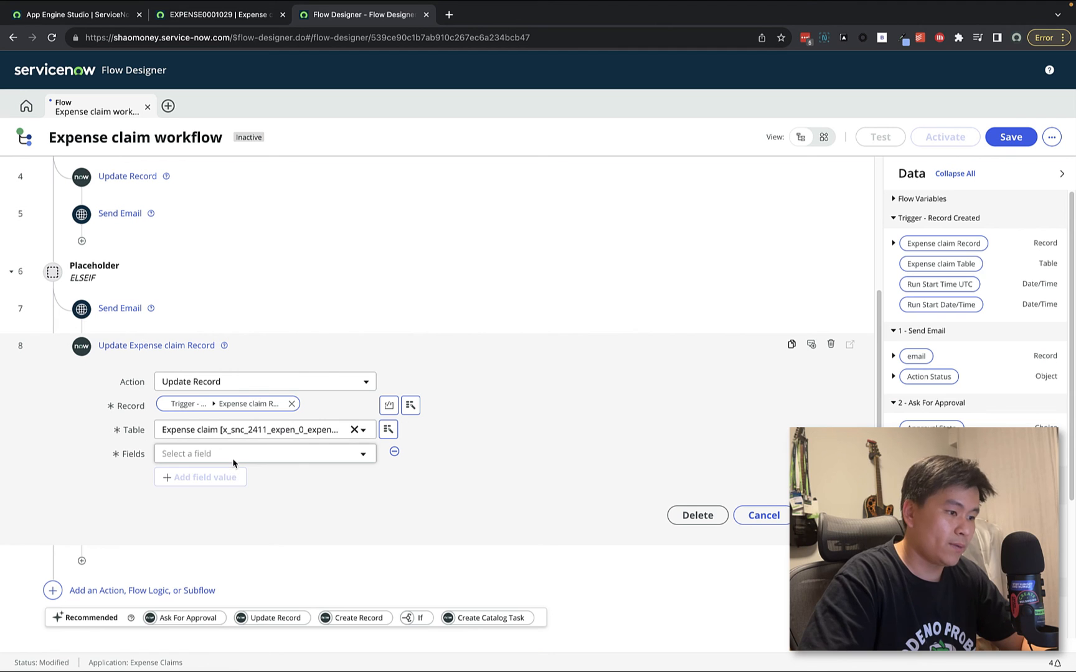
pyautogui.write('stat')
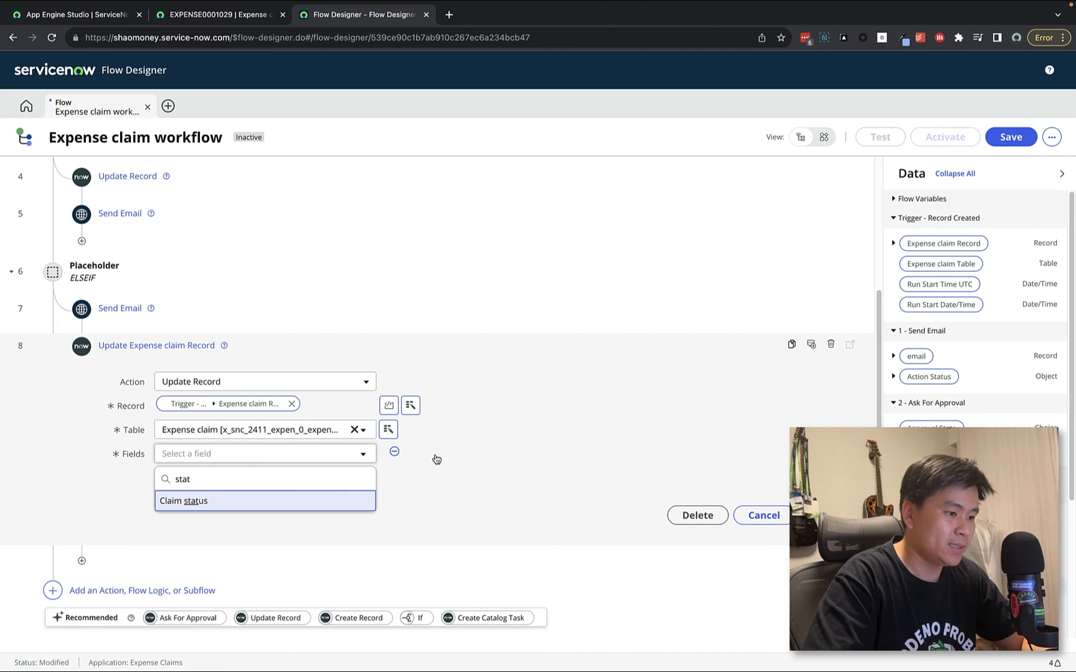
pyautogui.click(188, 501)
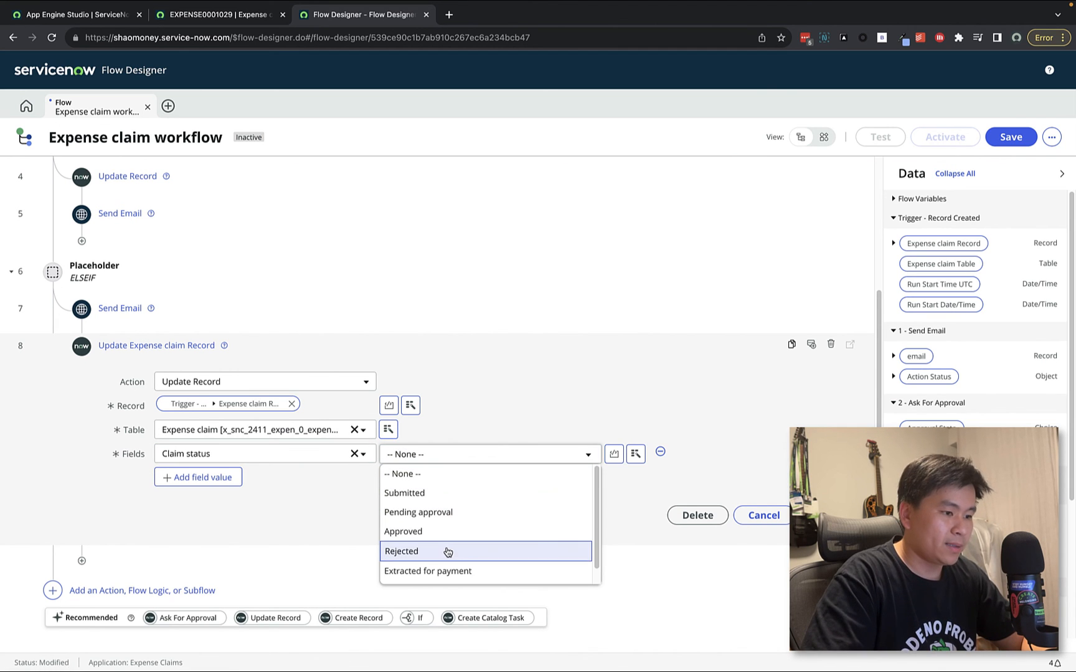
pyautogui.click(401, 551)
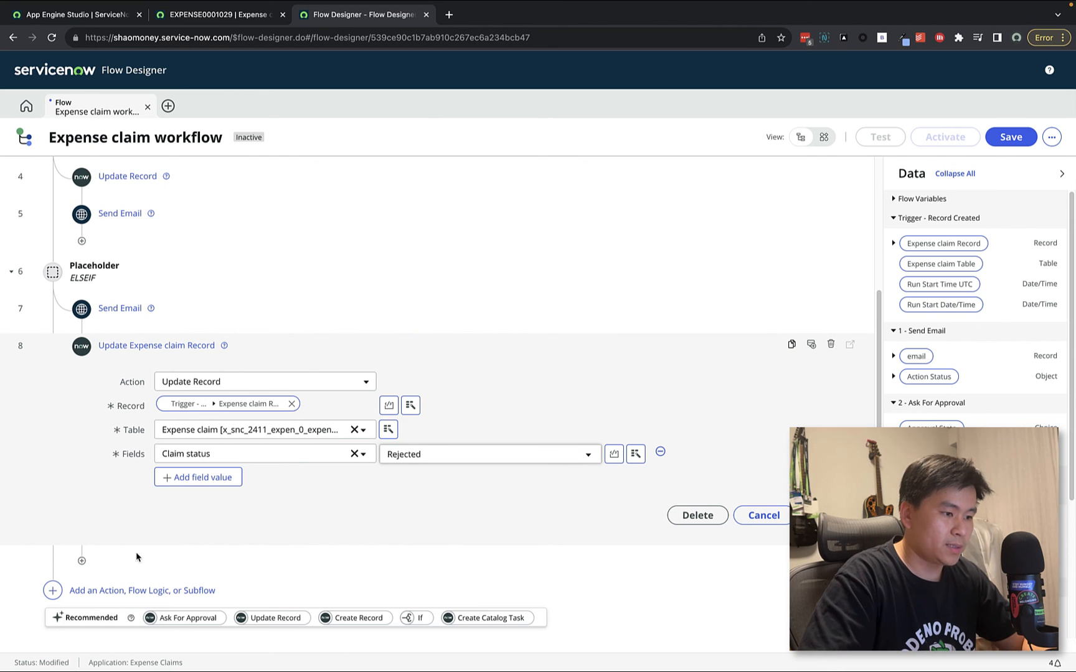
pyautogui.click(80, 568)
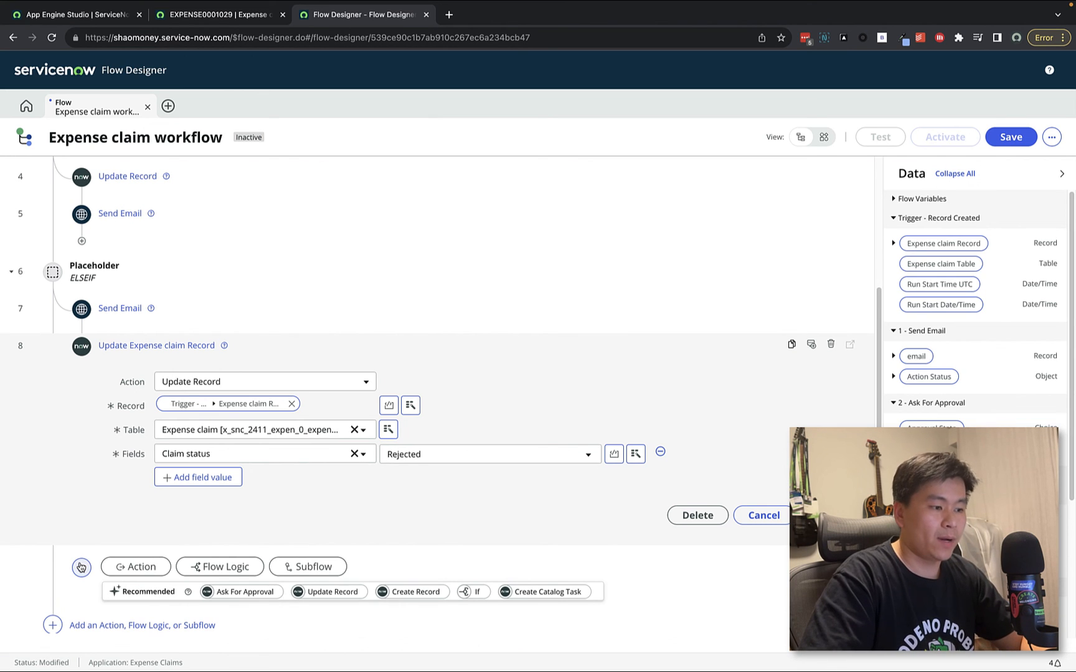